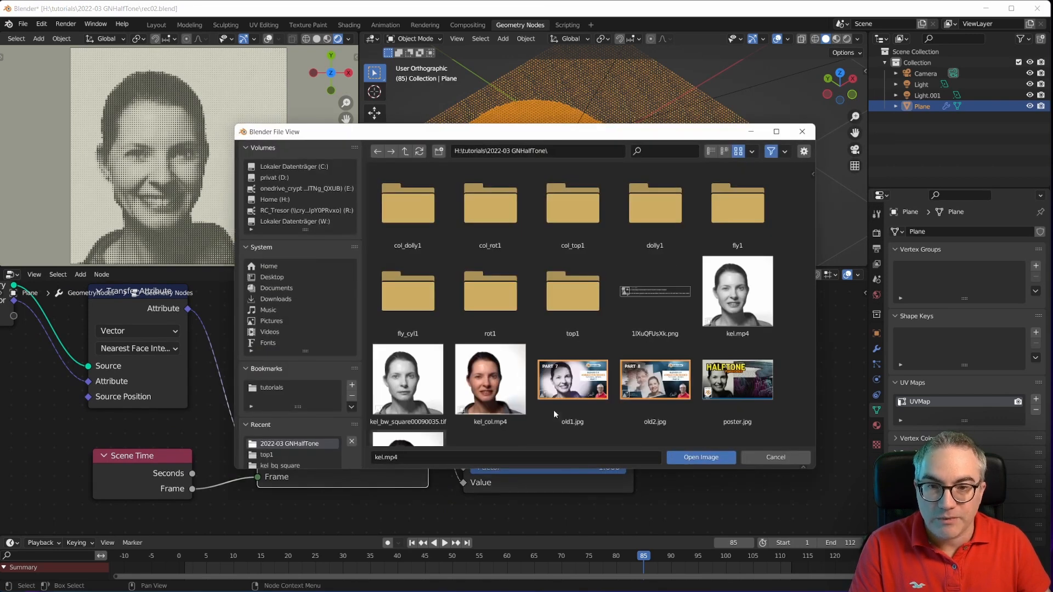
# Step: Load the kel.mp4 face video into the Image Texture node that drives the dot sizes
pyautogui.click(700, 457)
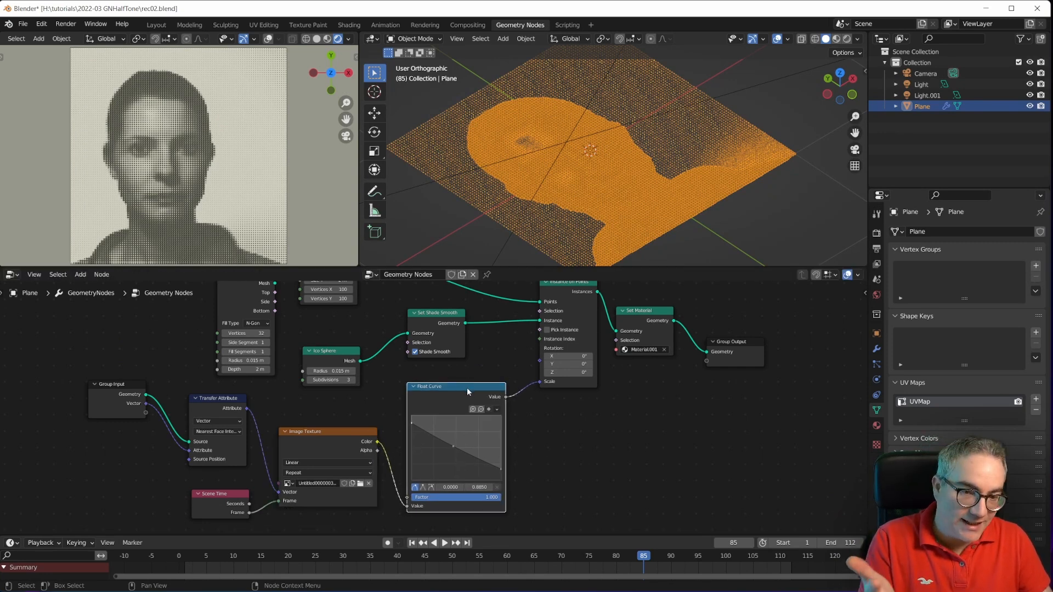
pyautogui.moveTo(559, 386)
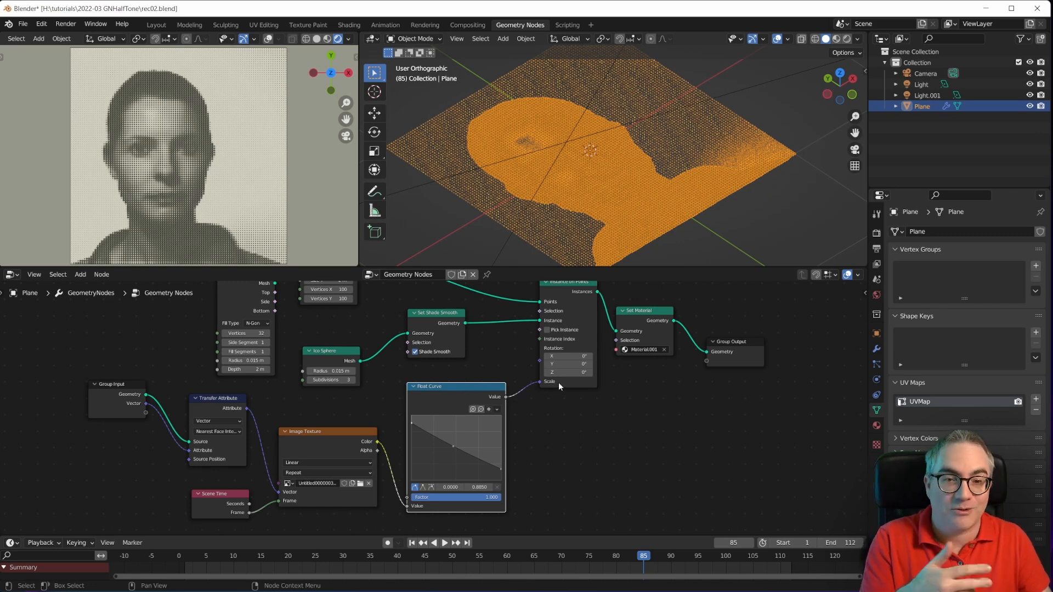
pyautogui.moveTo(568, 417)
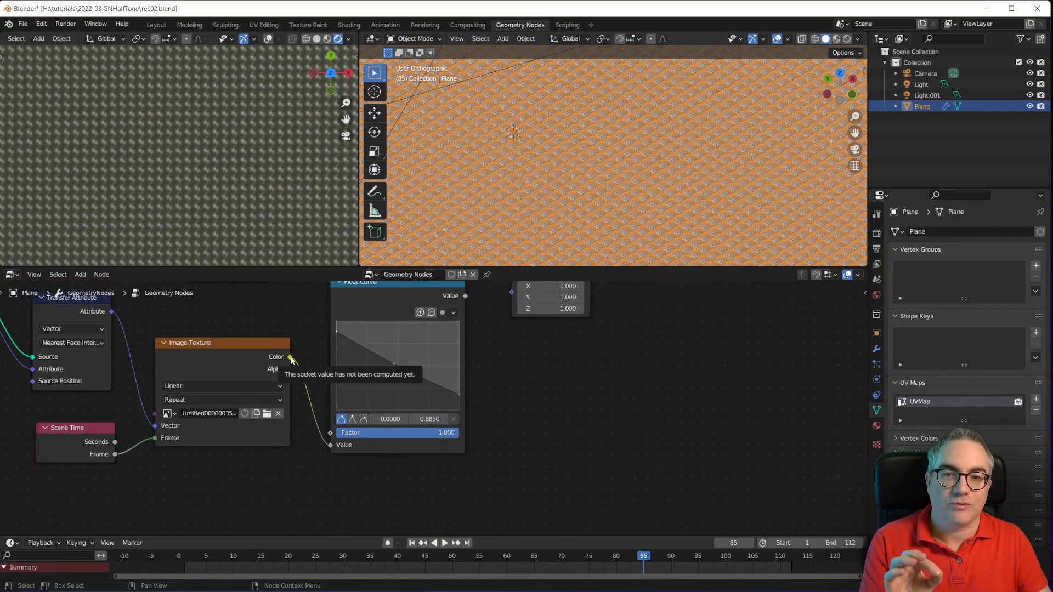
pyautogui.moveTo(164, 383)
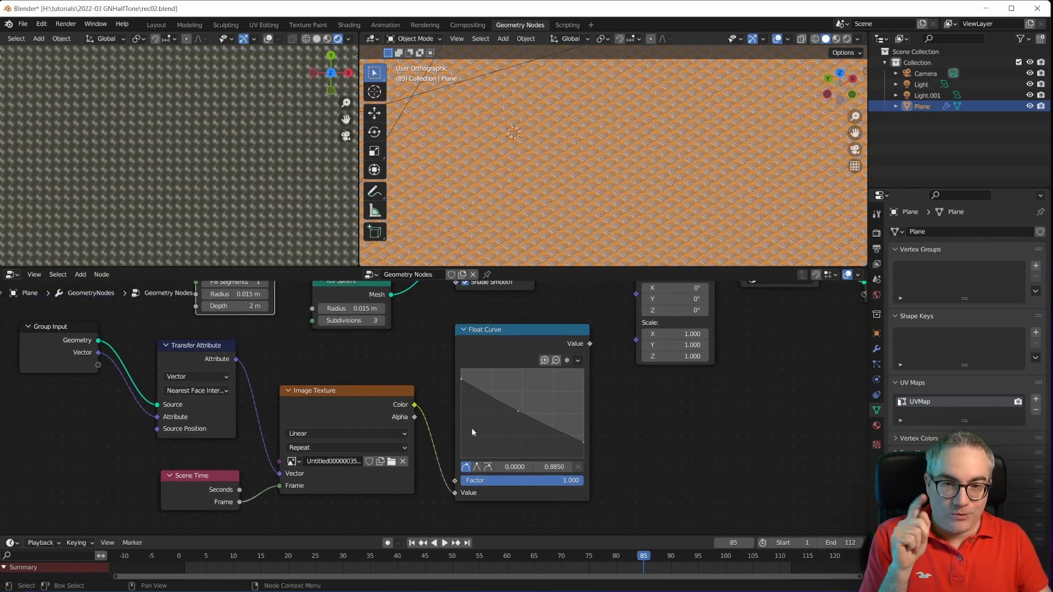
pyautogui.scroll(-3)
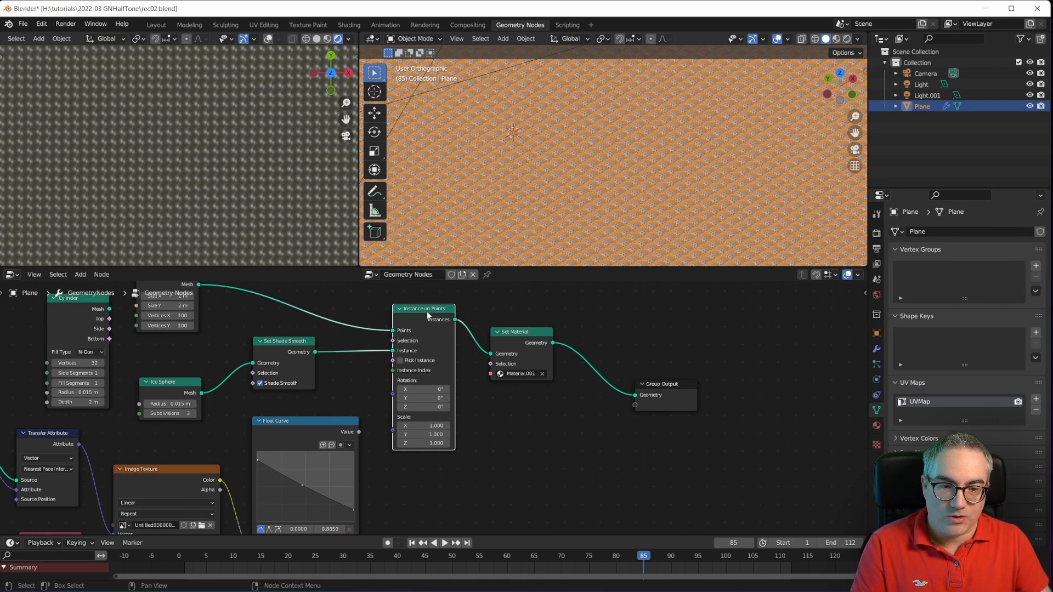
pyautogui.moveTo(431, 321)
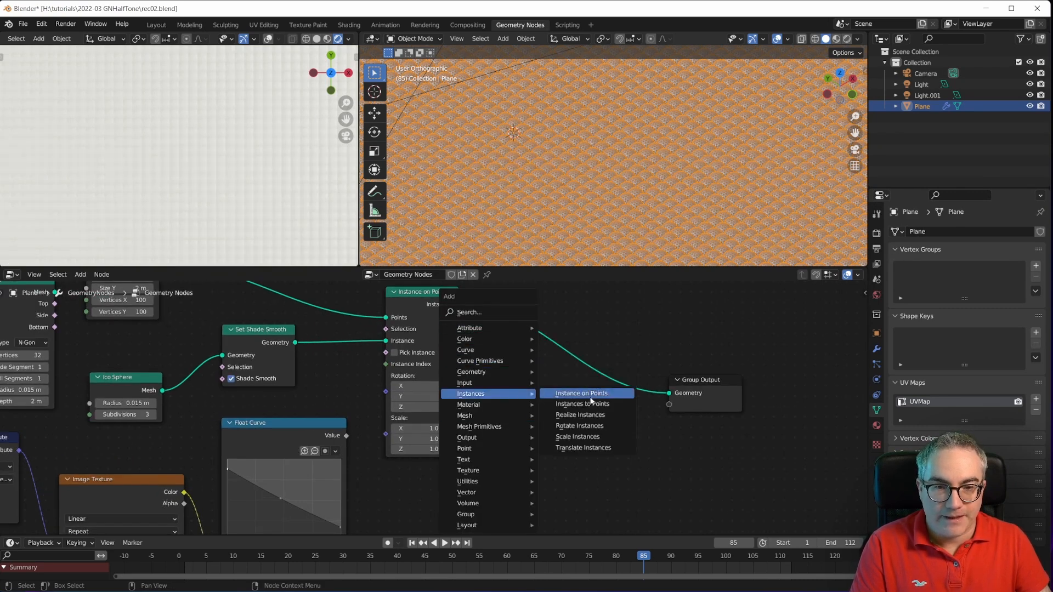
# Step: Insert a Realize Instances node between Instance on Points and Group Output
pyautogui.click(580, 415)
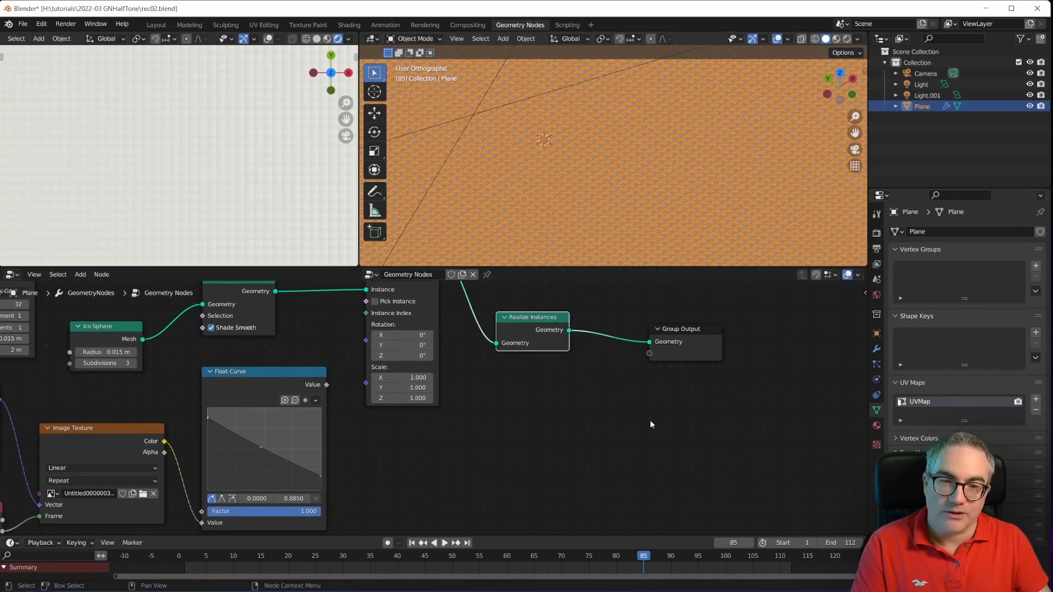
pyautogui.moveTo(631, 406)
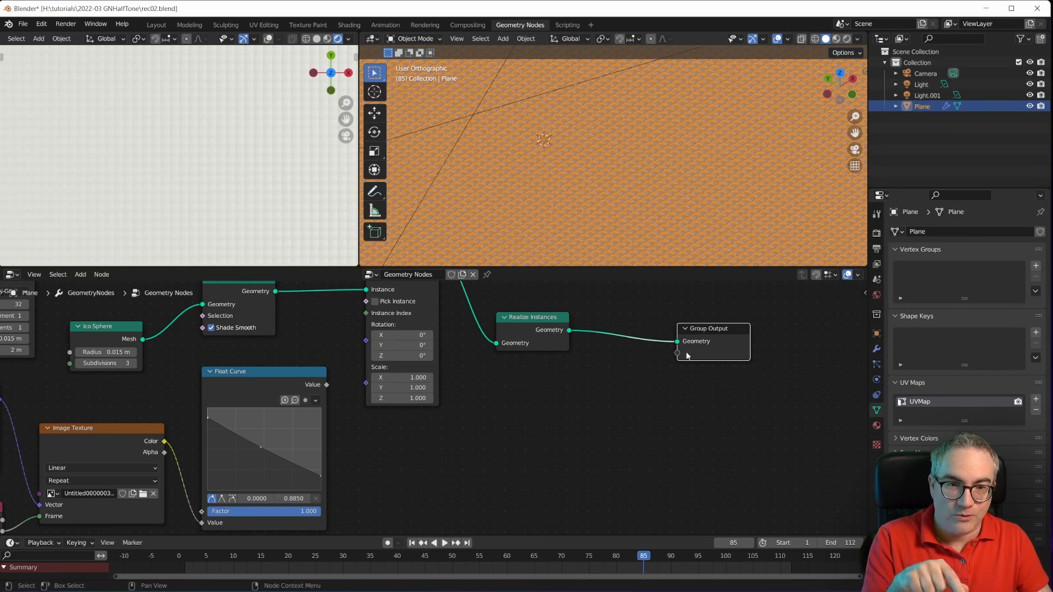
pyautogui.moveTo(550, 377)
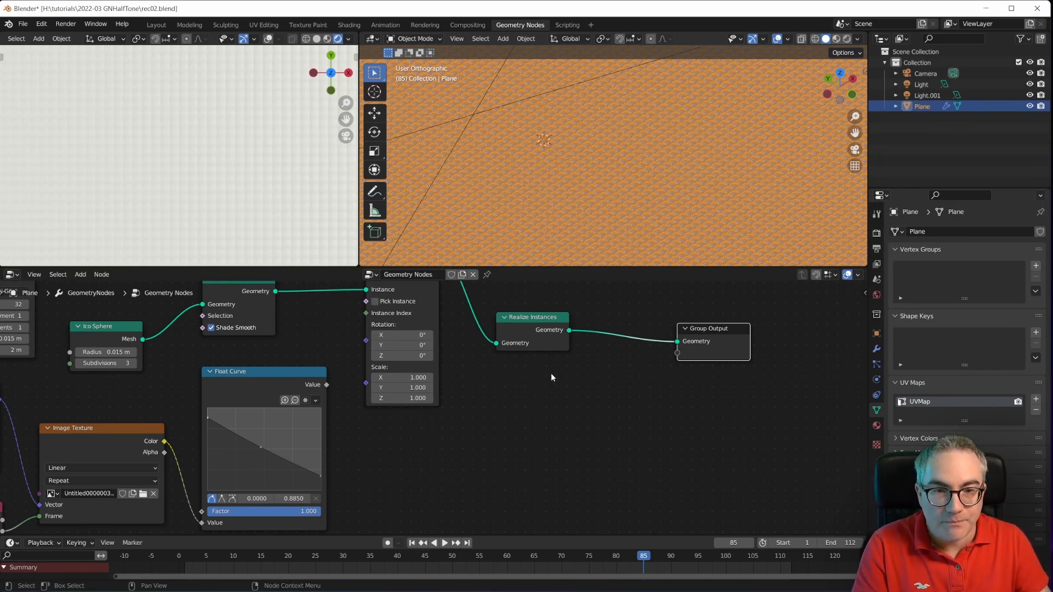
pyautogui.click(80, 274)
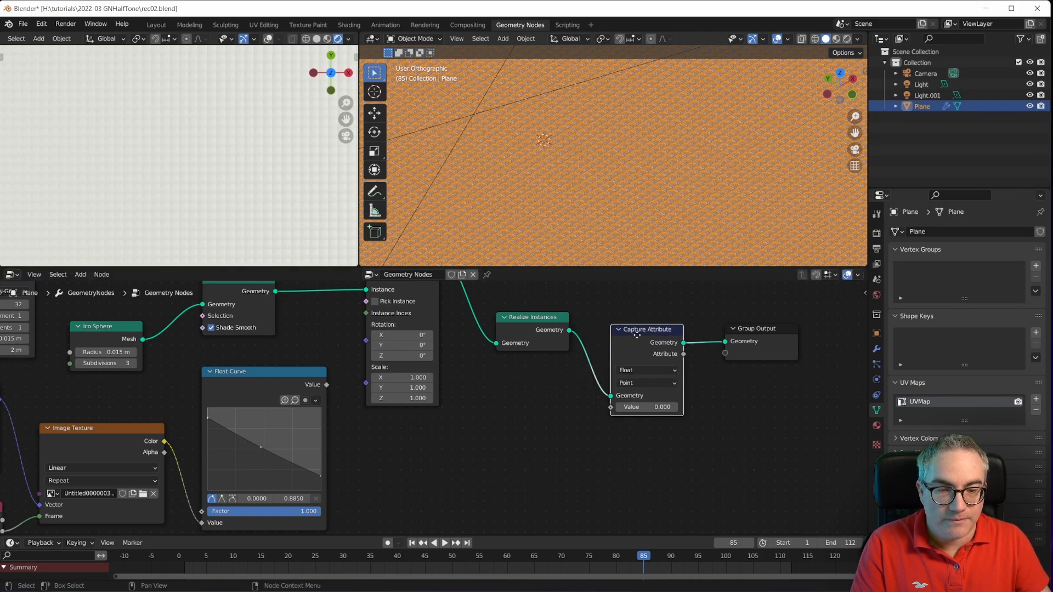
# Step: Set the Capture Attribute node to capture Color data on the Face domain
pyautogui.click(645, 369)
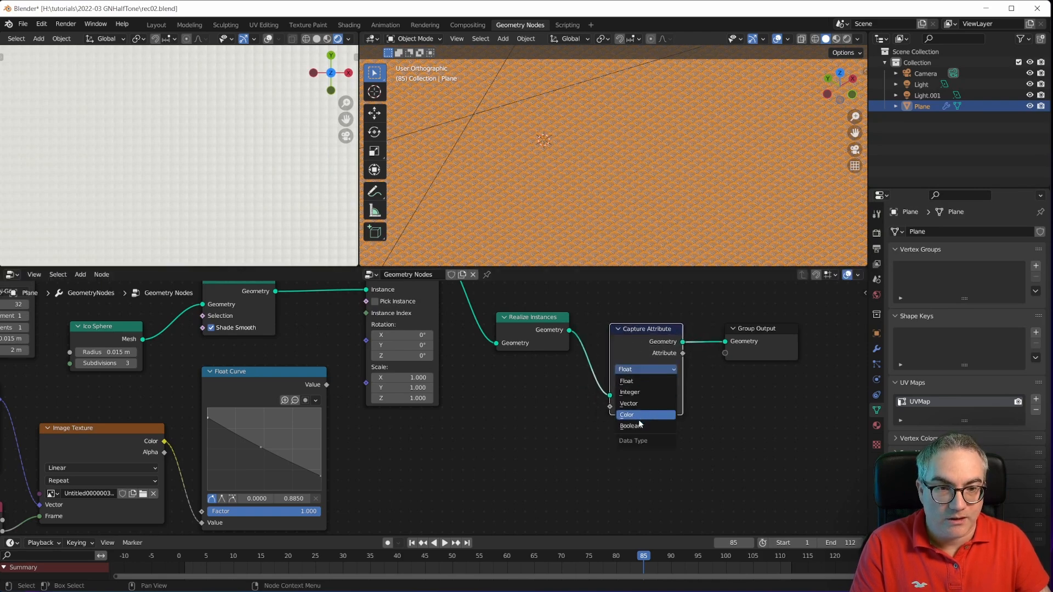
pyautogui.click(626, 415)
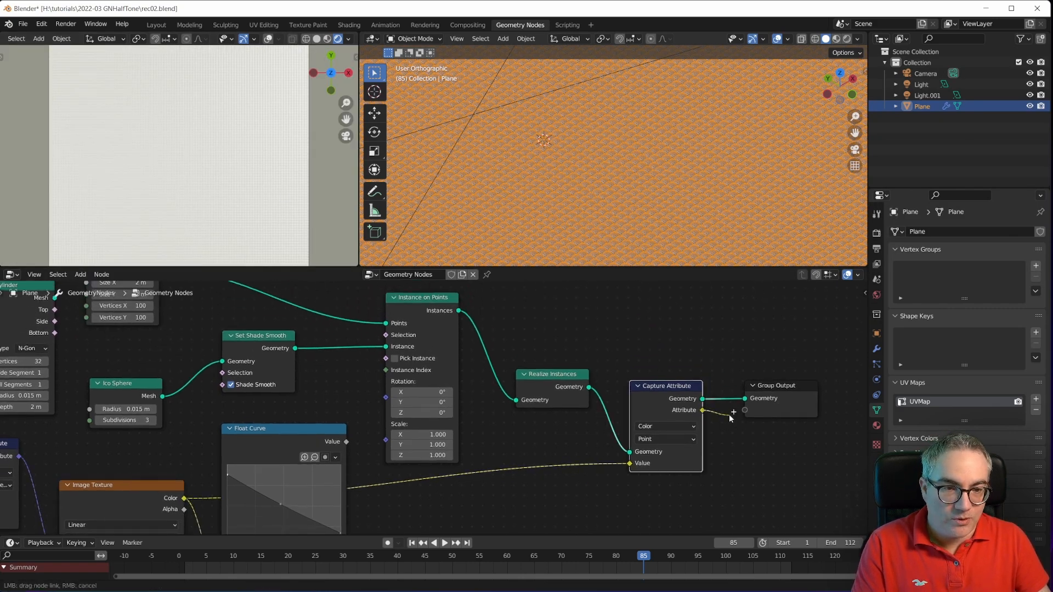
pyautogui.click(665, 439)
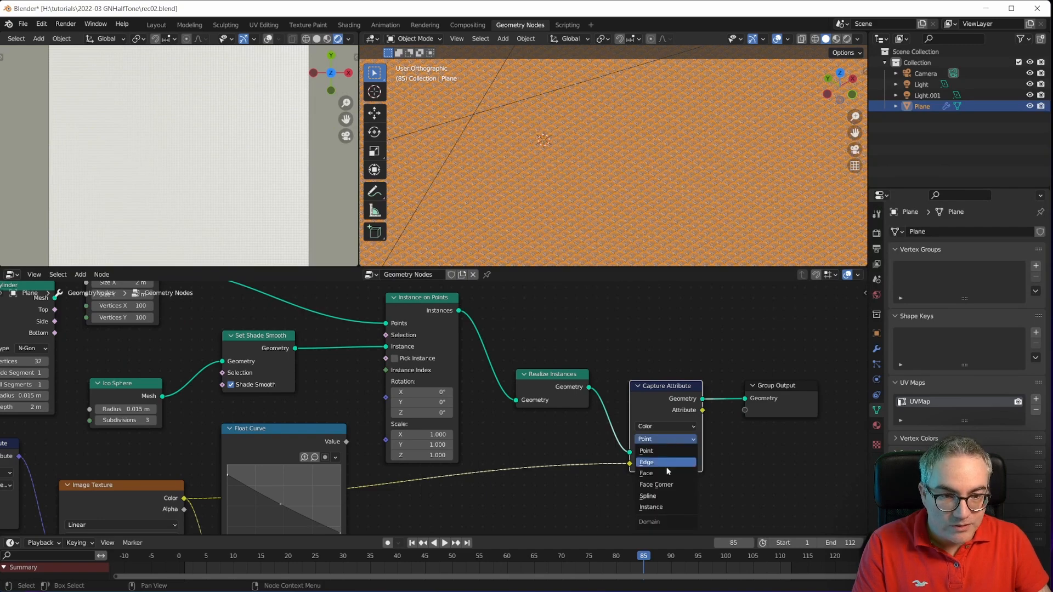
pyautogui.click(645, 473)
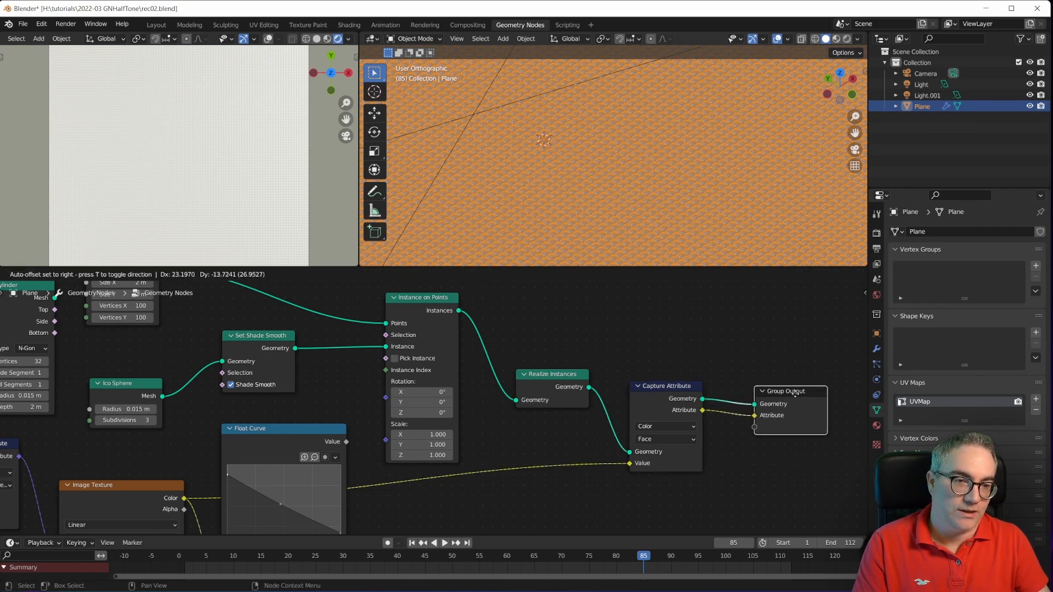
# Step: Name the geometry nodes modifier's output colour attribute 'col'
pyautogui.click(876, 348)
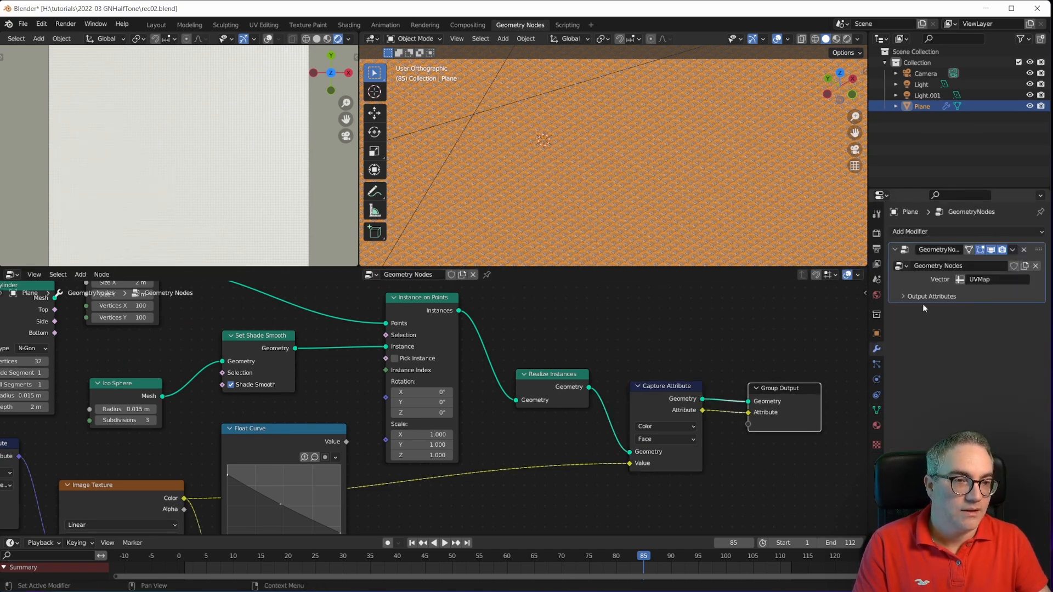
pyautogui.click(931, 296)
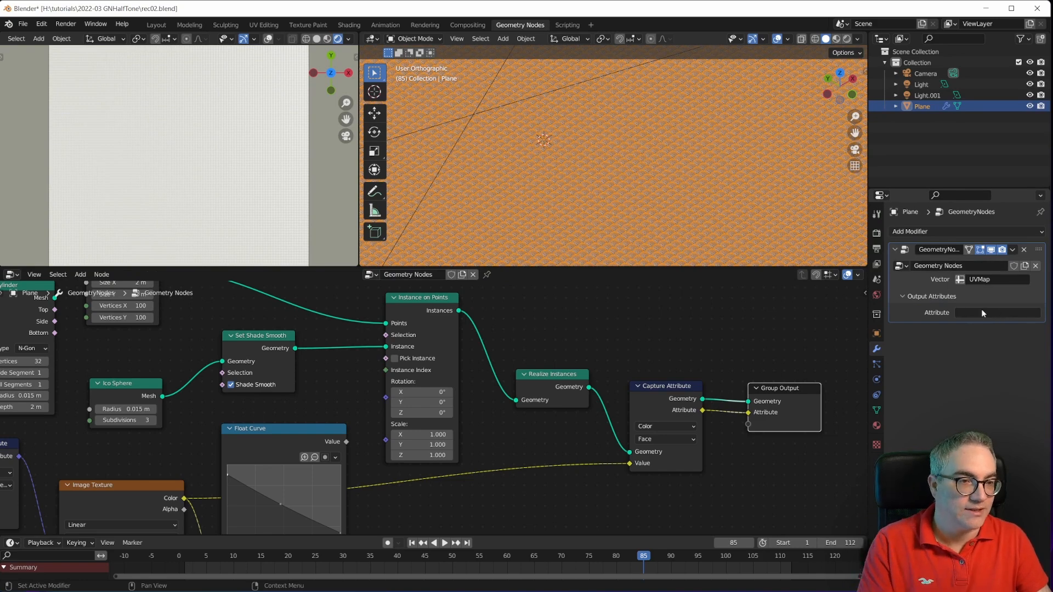
pyautogui.click(997, 312)
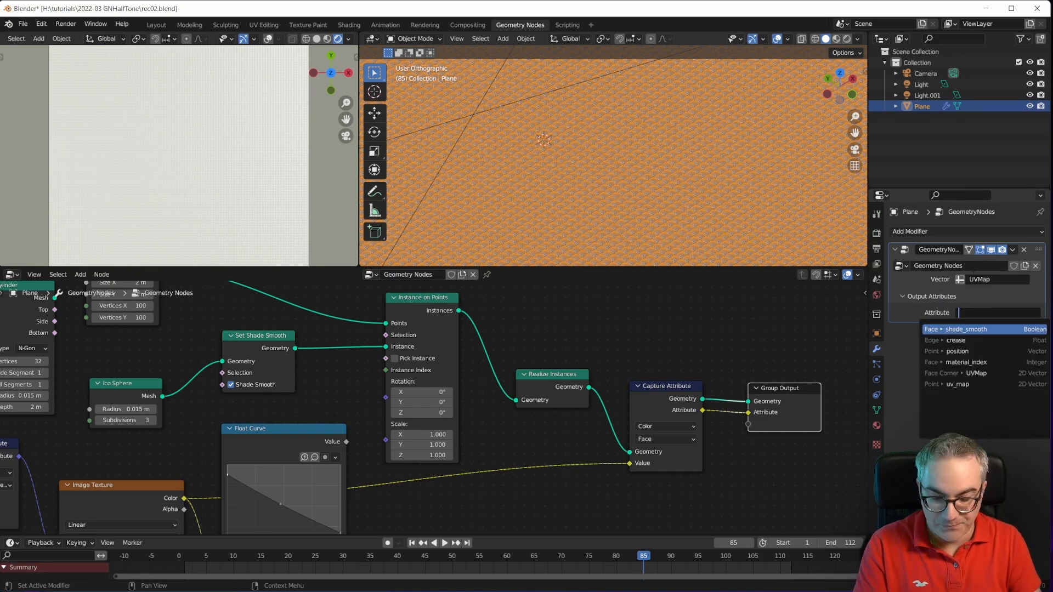
pyautogui.write('col')
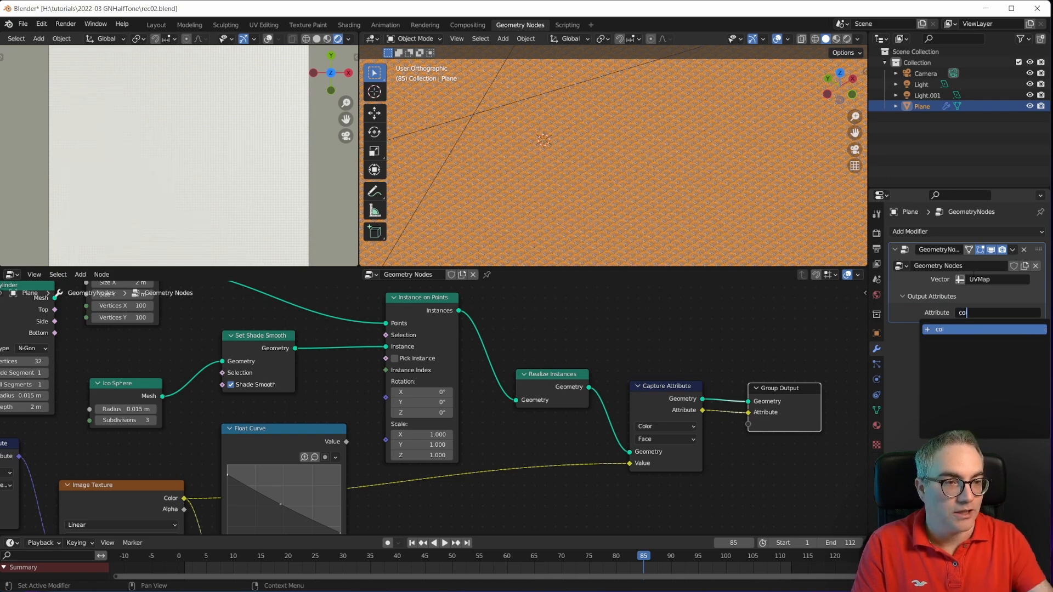
pyautogui.moveTo(955, 332)
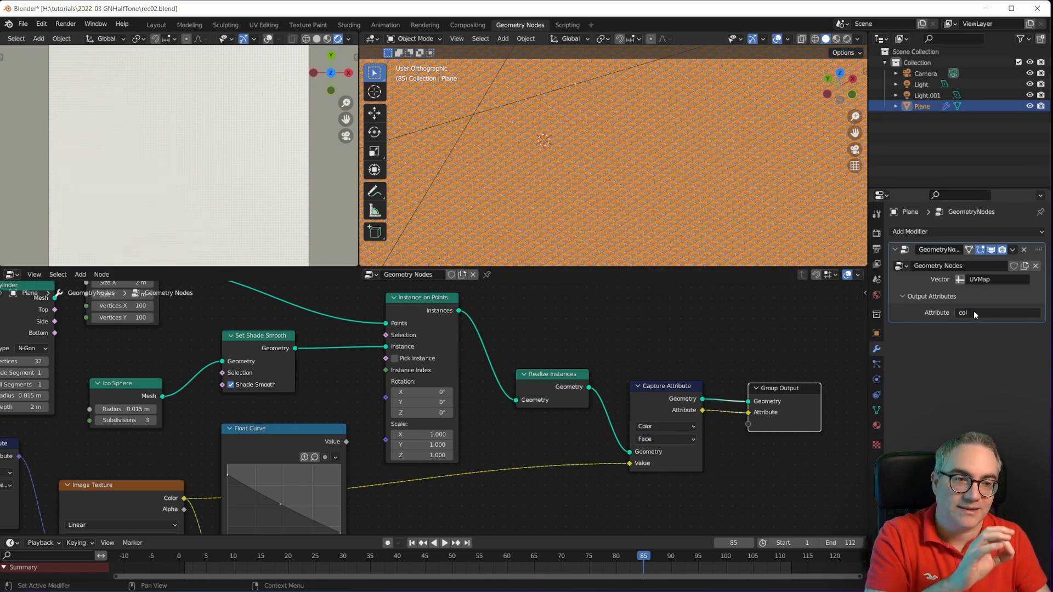
pyautogui.moveTo(974, 313)
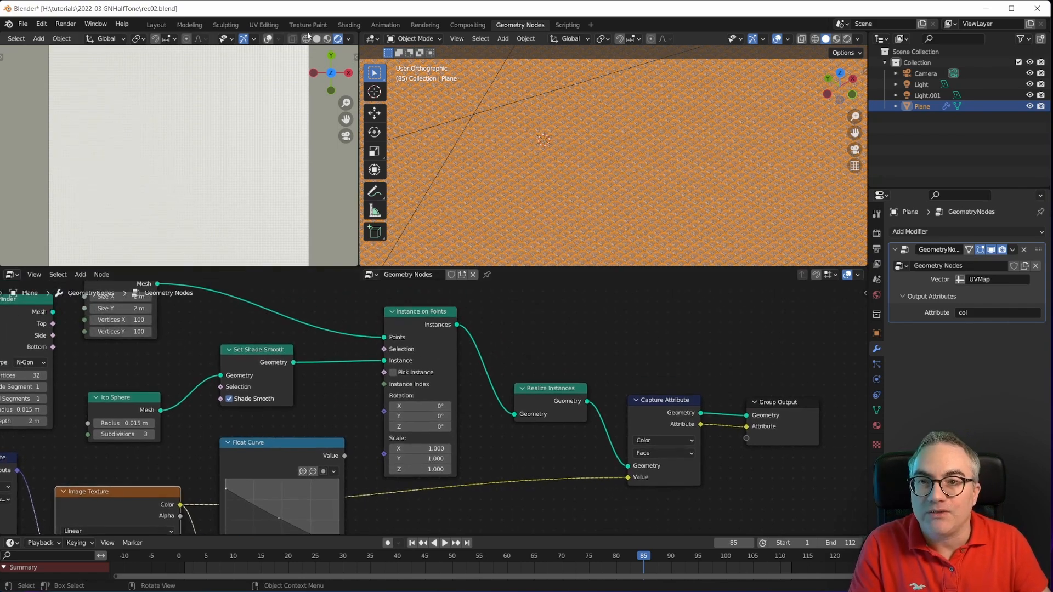
pyautogui.moveTo(349, 24)
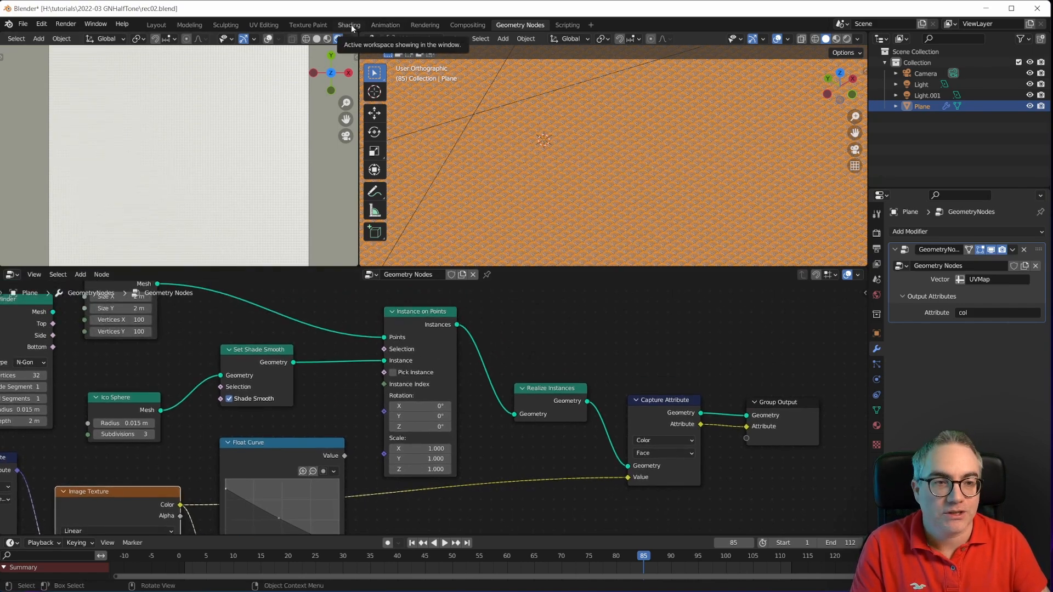
# Step: In the Shading workspace, add an Emission shader to the plane's material
pyautogui.click(349, 25)
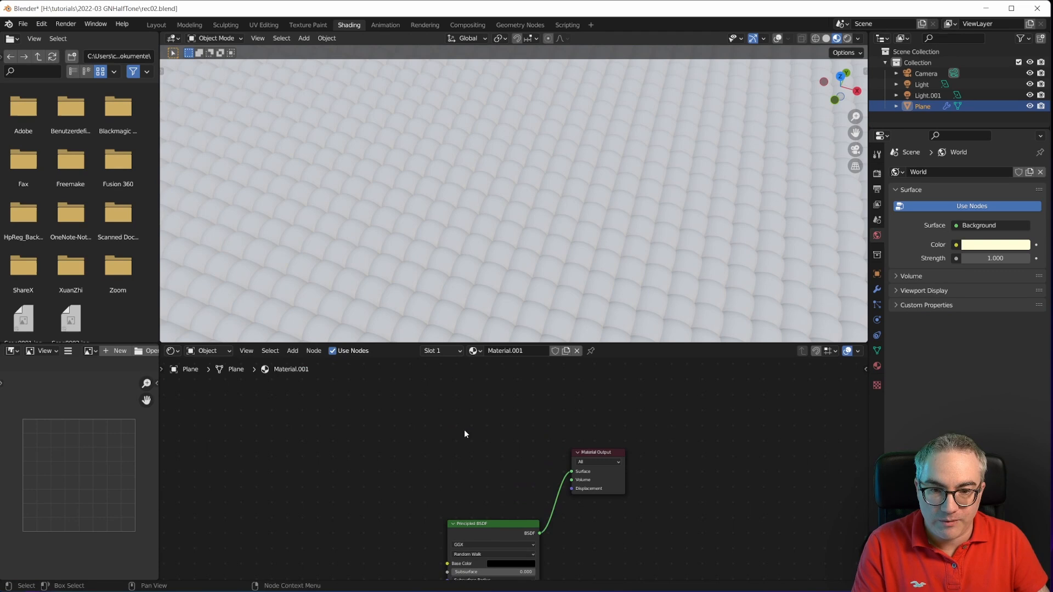
pyautogui.click(292, 350)
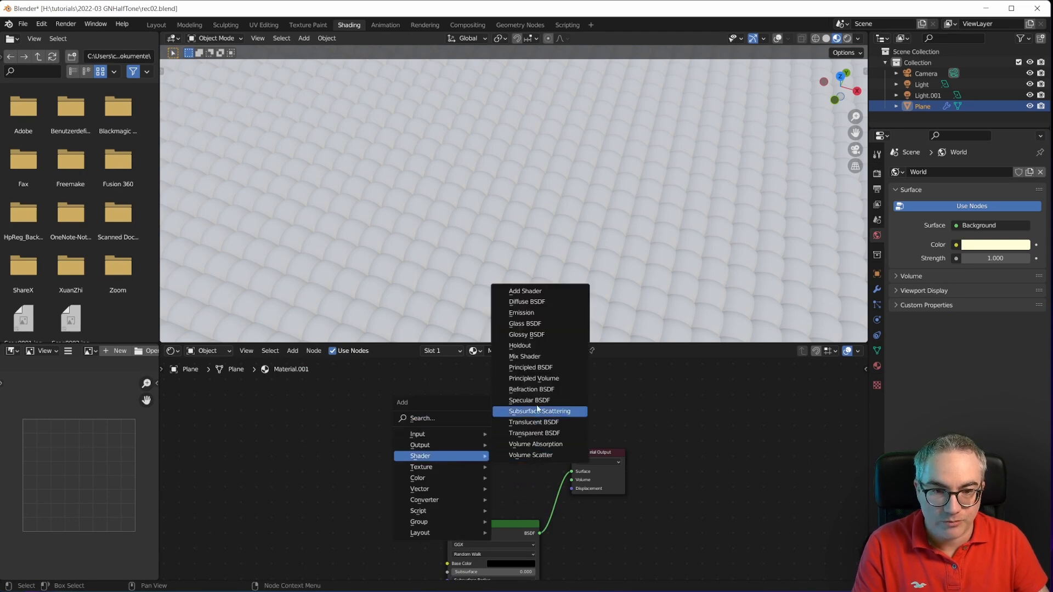
pyautogui.click(521, 312)
pyautogui.write('col')
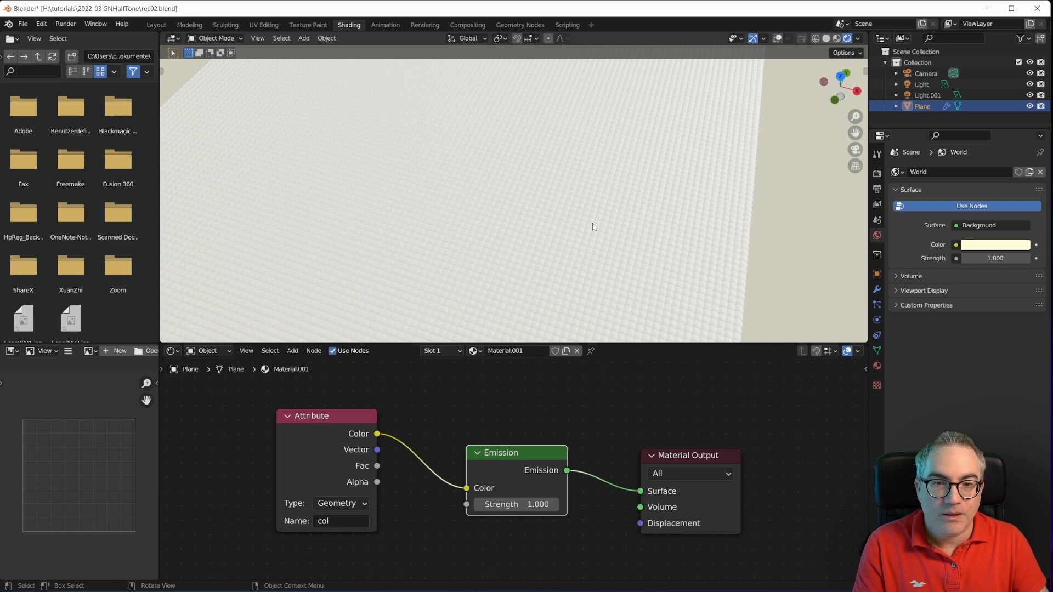
pyautogui.moveTo(511, 93)
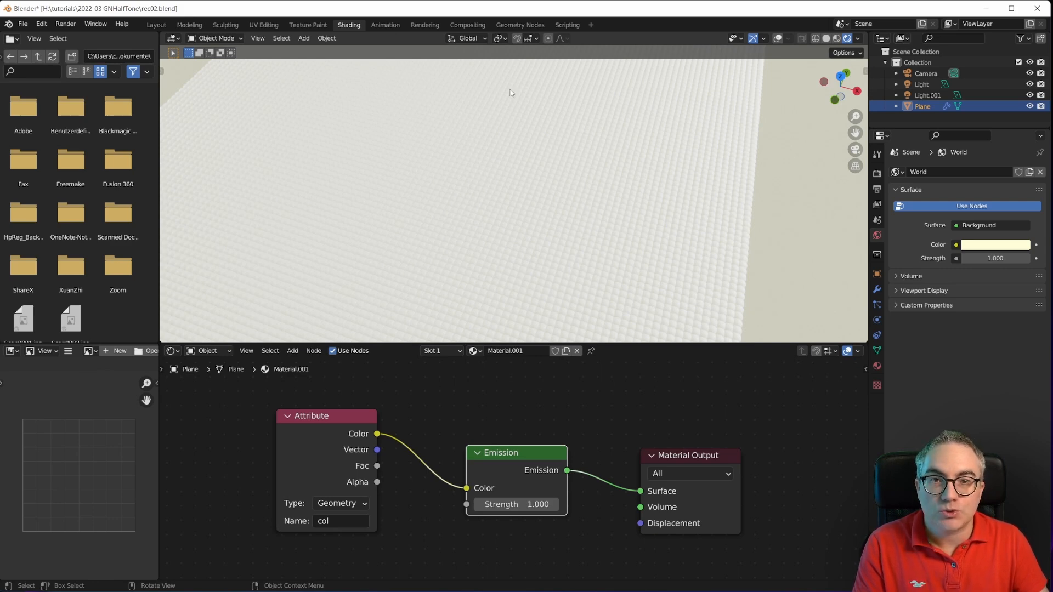
pyautogui.click(518, 25)
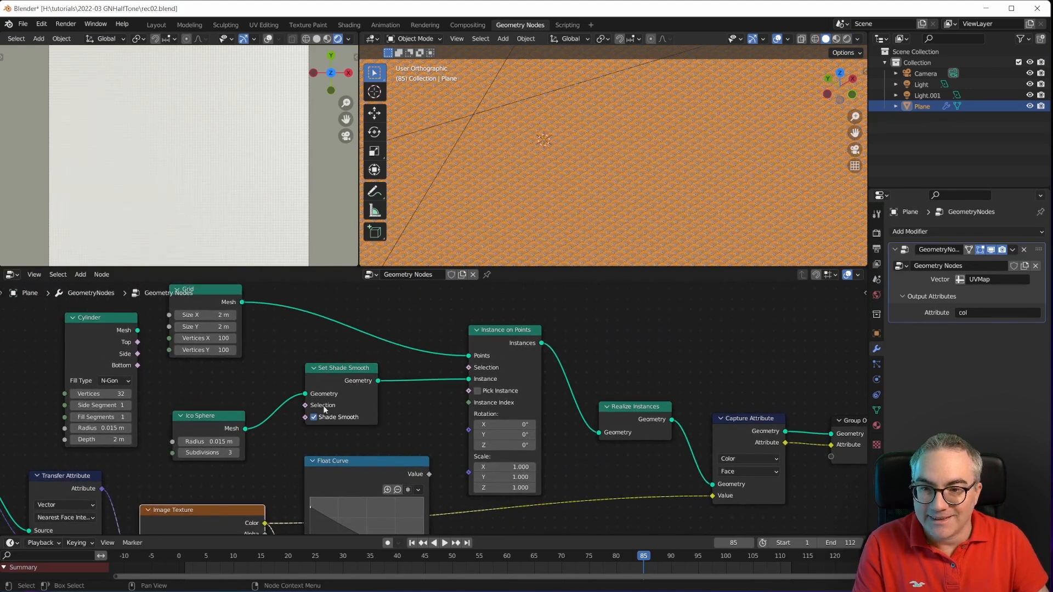
pyautogui.moveTo(647, 415)
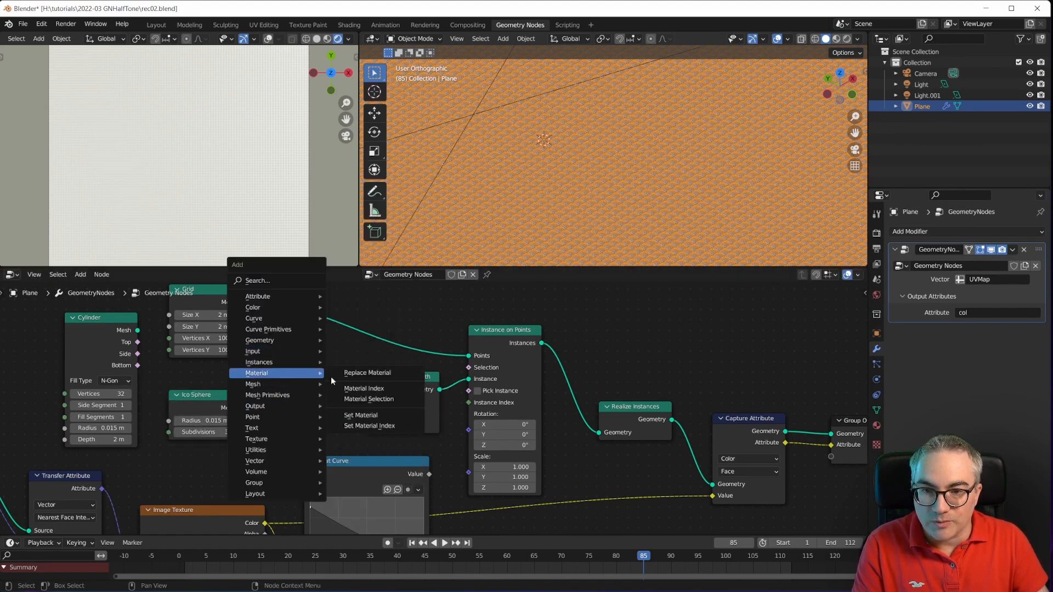
# Step: Insert a Set Material node after Ico Sphere, assigning Material.001
pyautogui.click(361, 415)
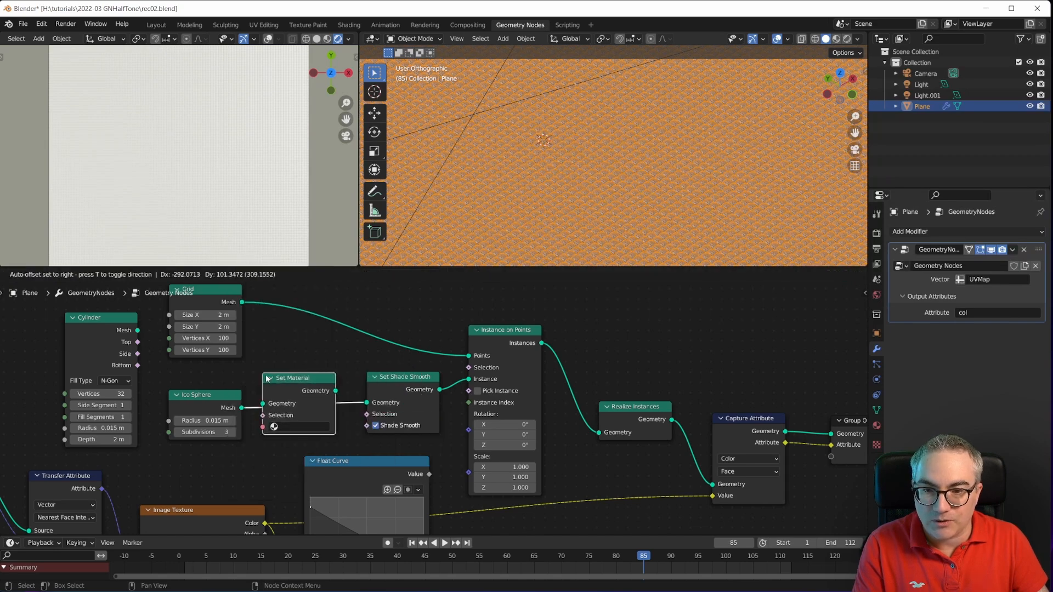
pyautogui.click(302, 427)
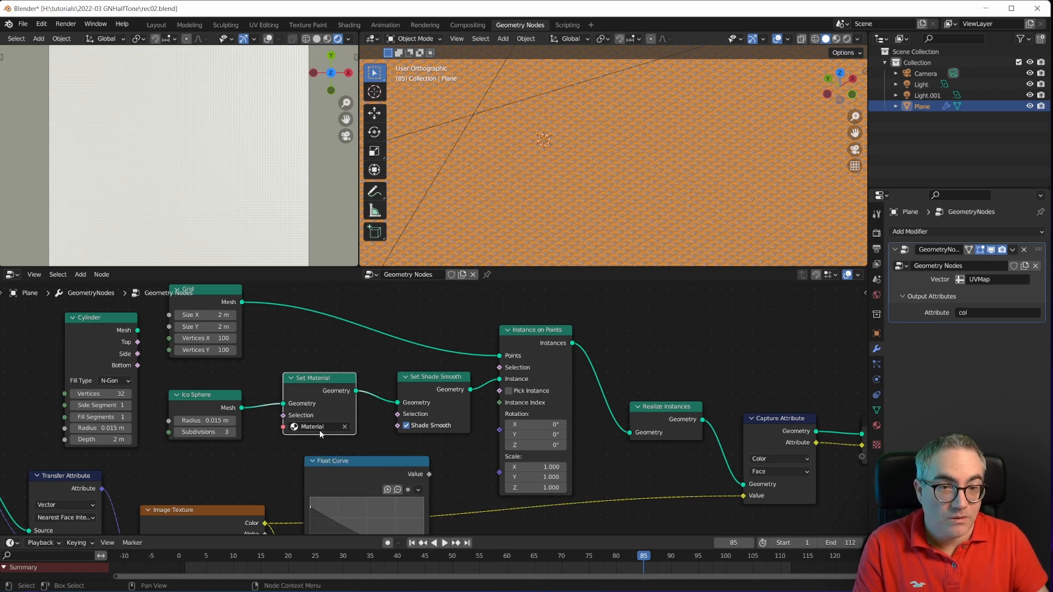
pyautogui.click(316, 426)
pyautogui.write('0.21')
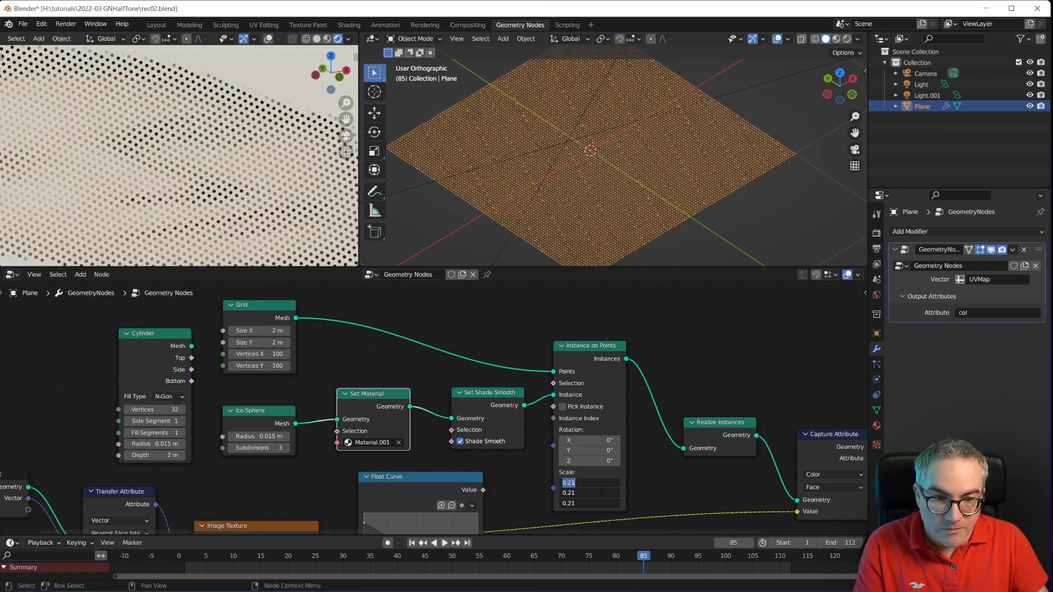
# Step: Edit the Instance on Points scale to about 0.45
pyautogui.click(587, 482)
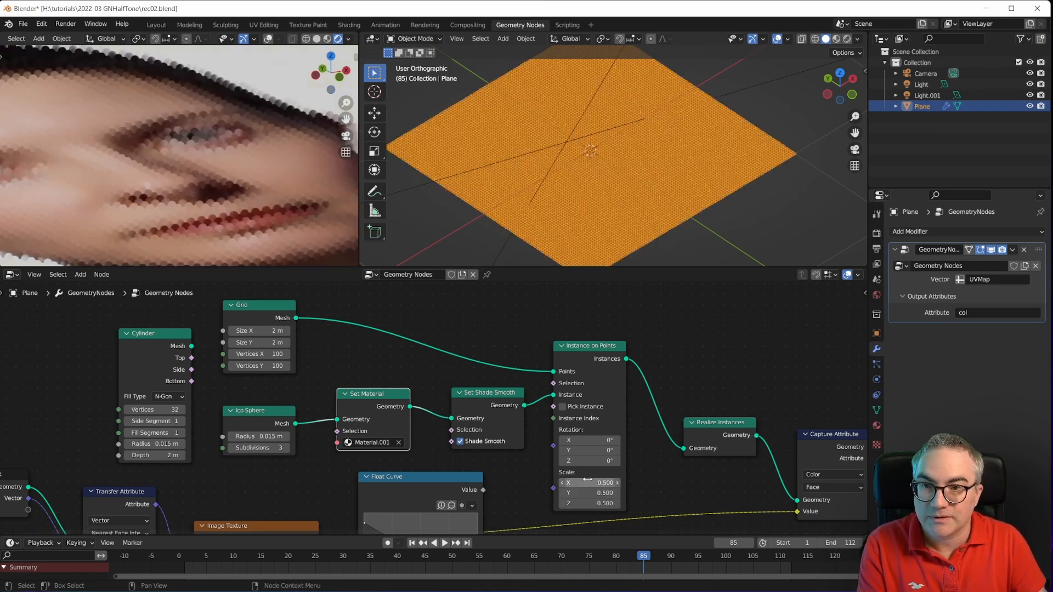
pyautogui.doubleClick(589, 482)
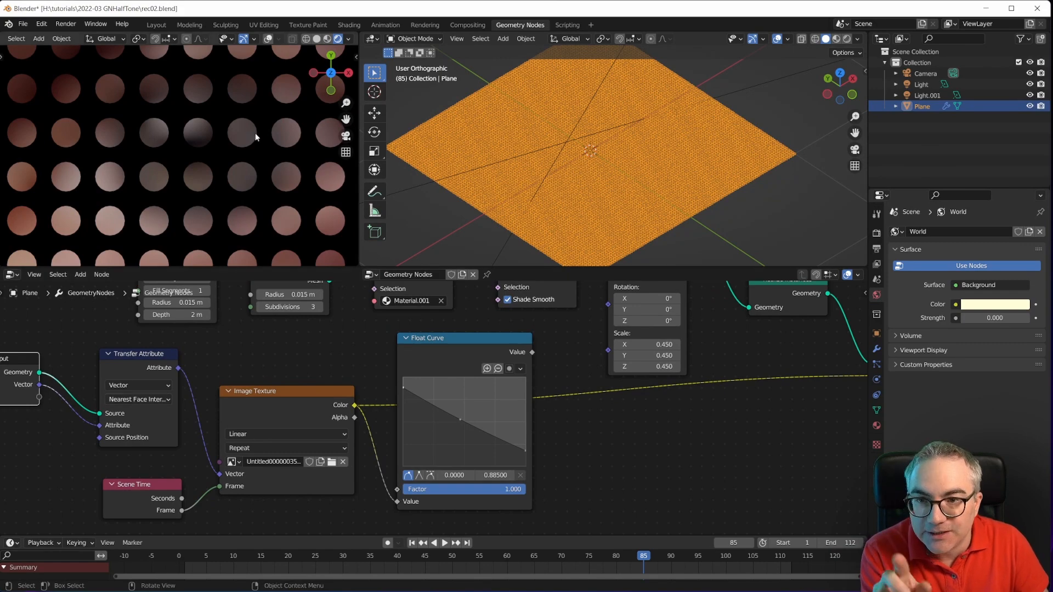
pyautogui.moveTo(587, 191)
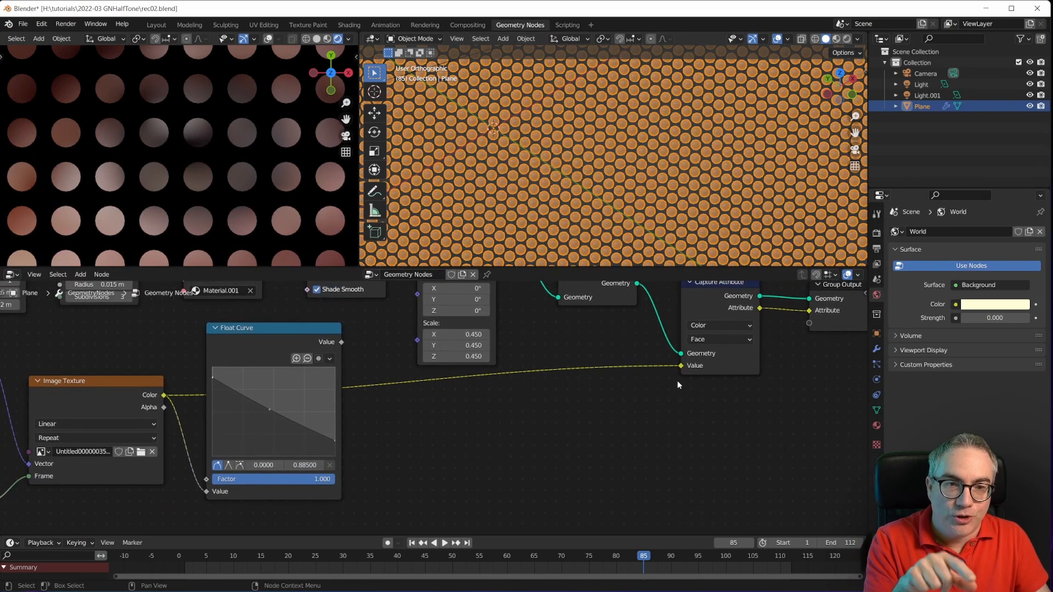
pyautogui.moveTo(576, 180)
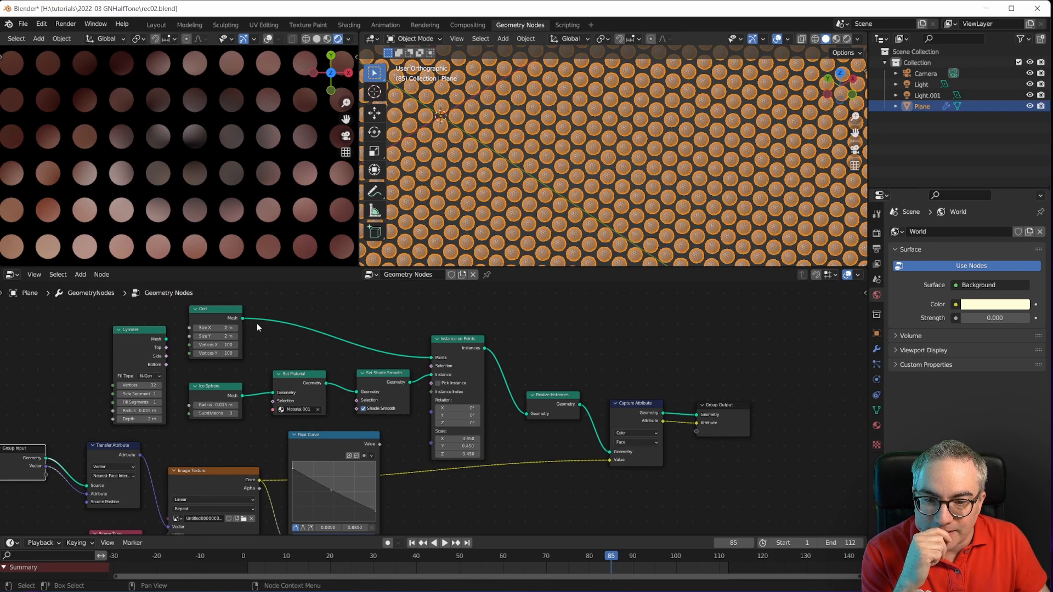
pyautogui.moveTo(225, 330)
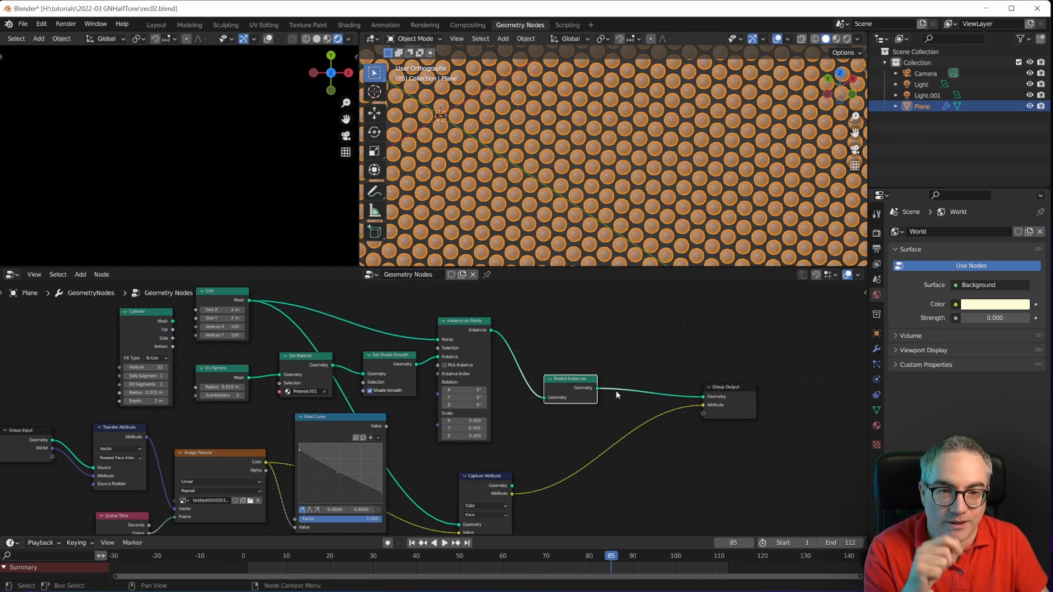
pyautogui.moveTo(583, 383)
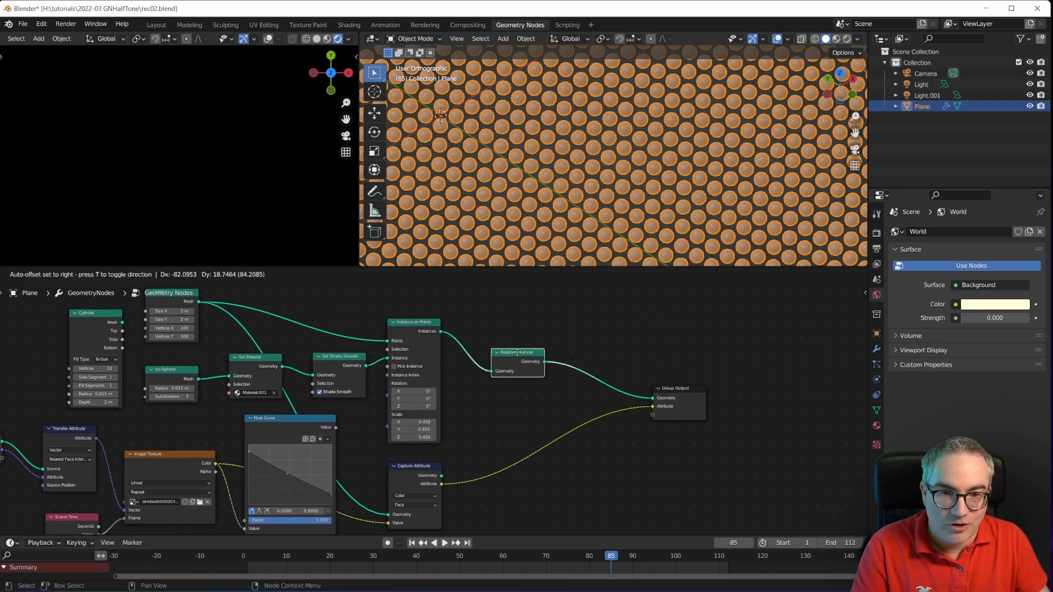
# Step: Add a Transfer Attribute node after Realize Instances, set to Color with Nearest mapping
pyautogui.click(554, 375)
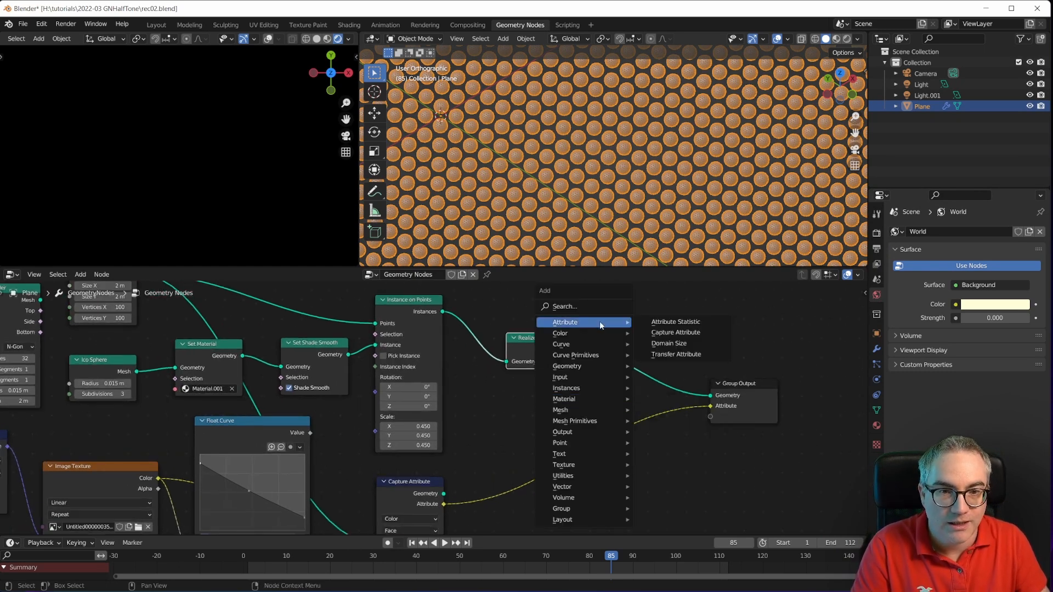
pyautogui.click(676, 354)
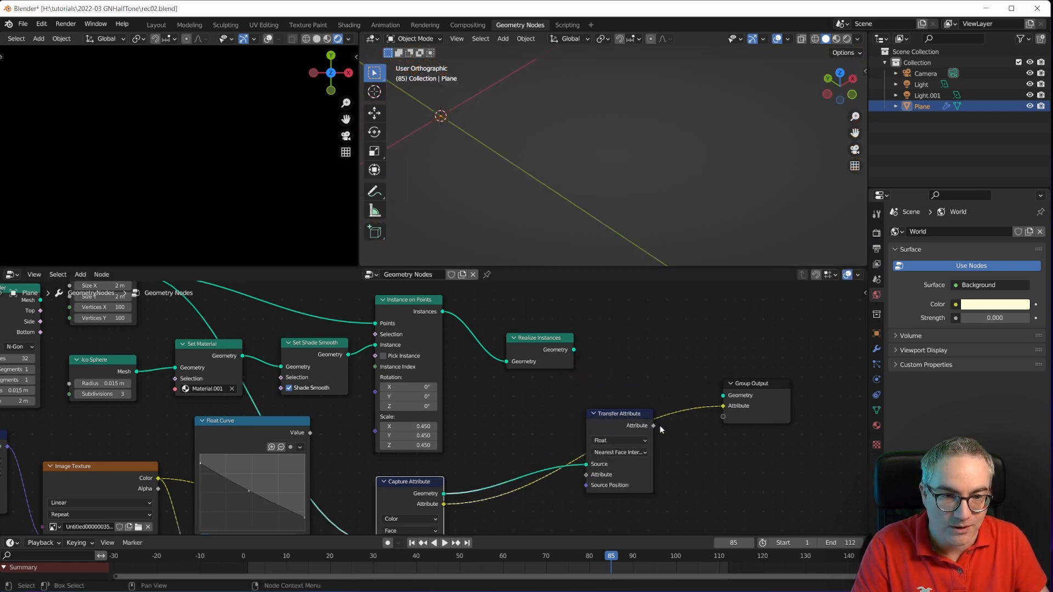
pyautogui.click(618, 441)
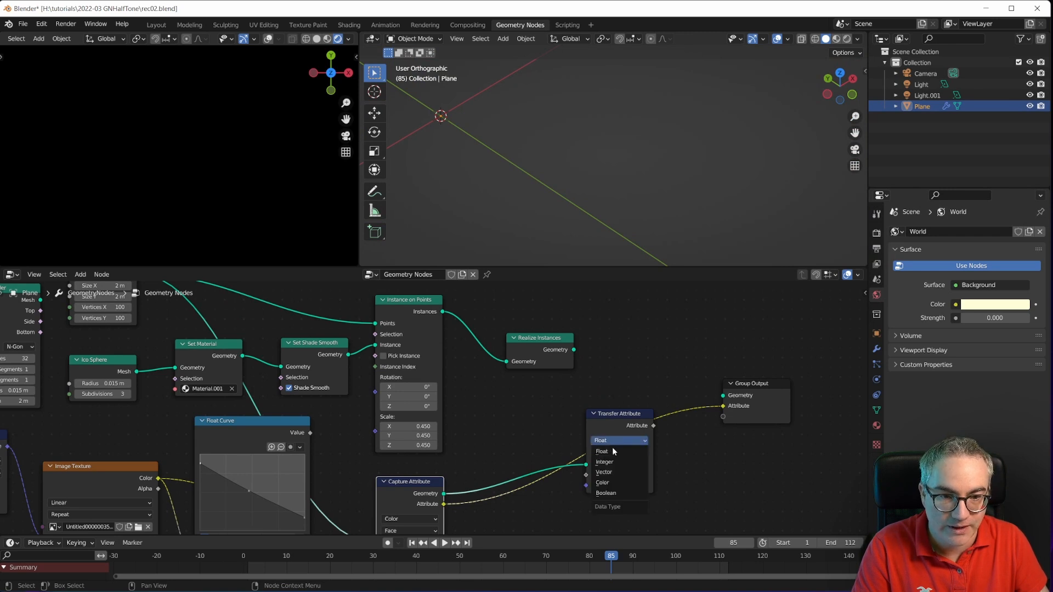
pyautogui.click(602, 483)
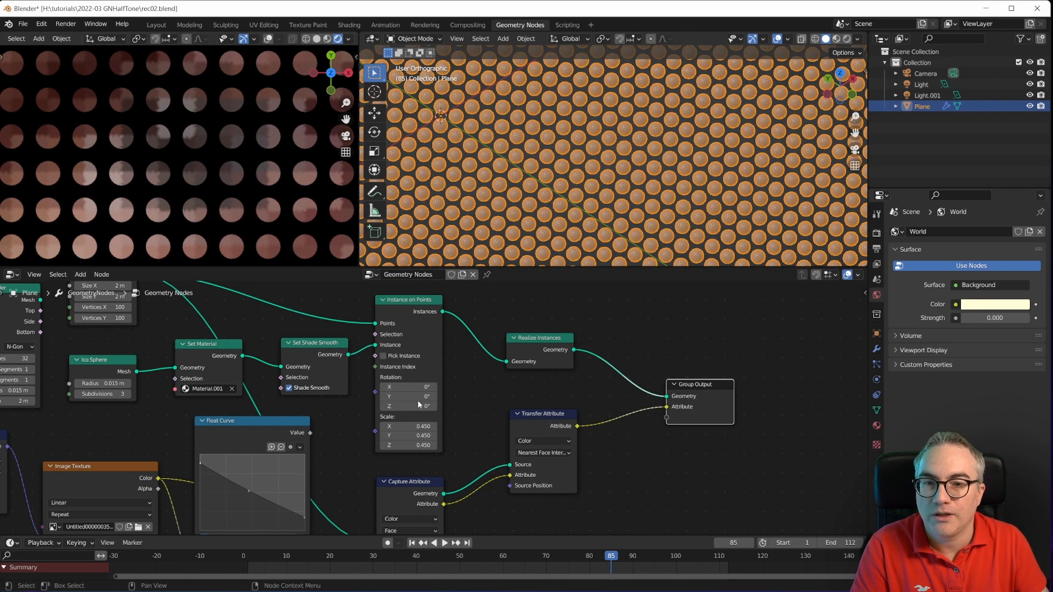
pyautogui.click(541, 453)
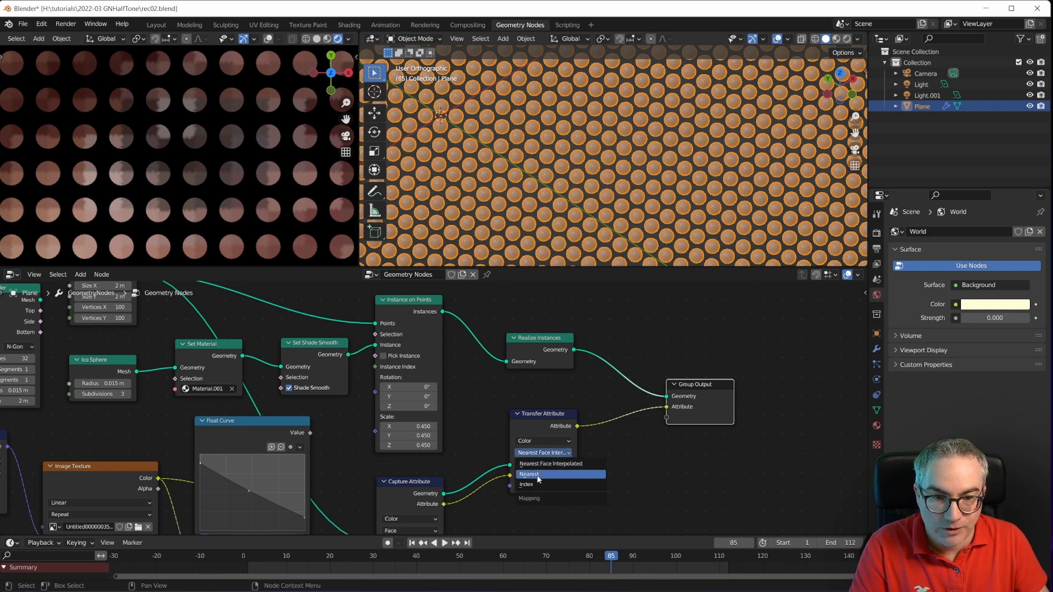
pyautogui.click(530, 474)
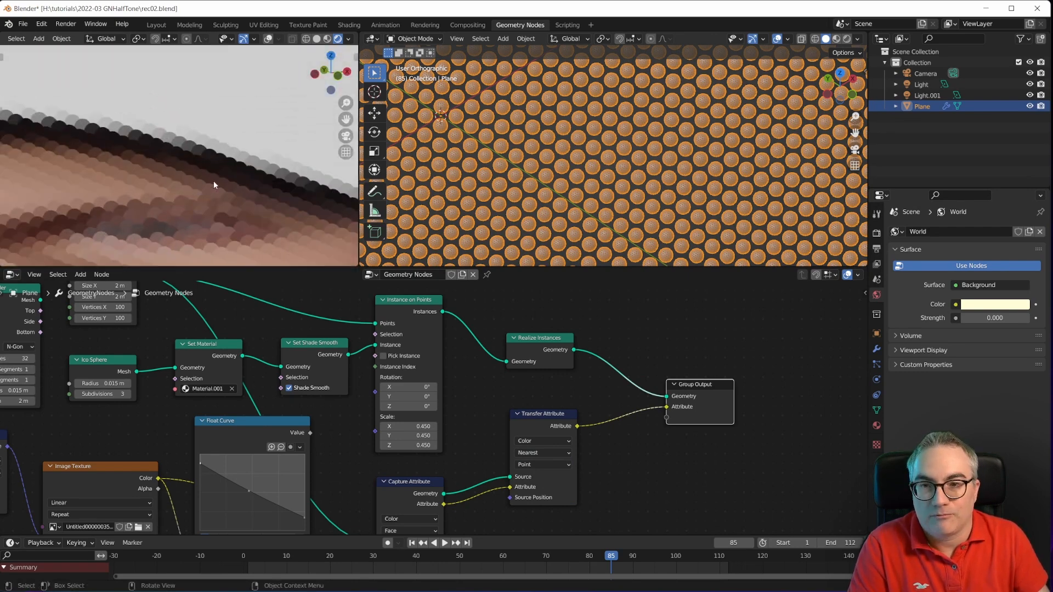
pyautogui.click(328, 39)
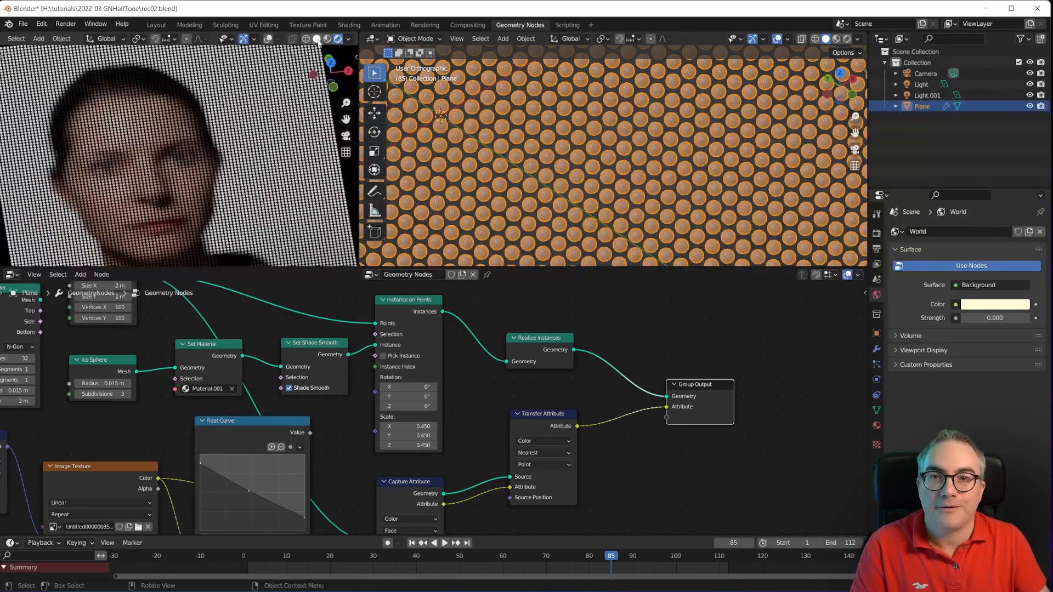
pyautogui.click(349, 25)
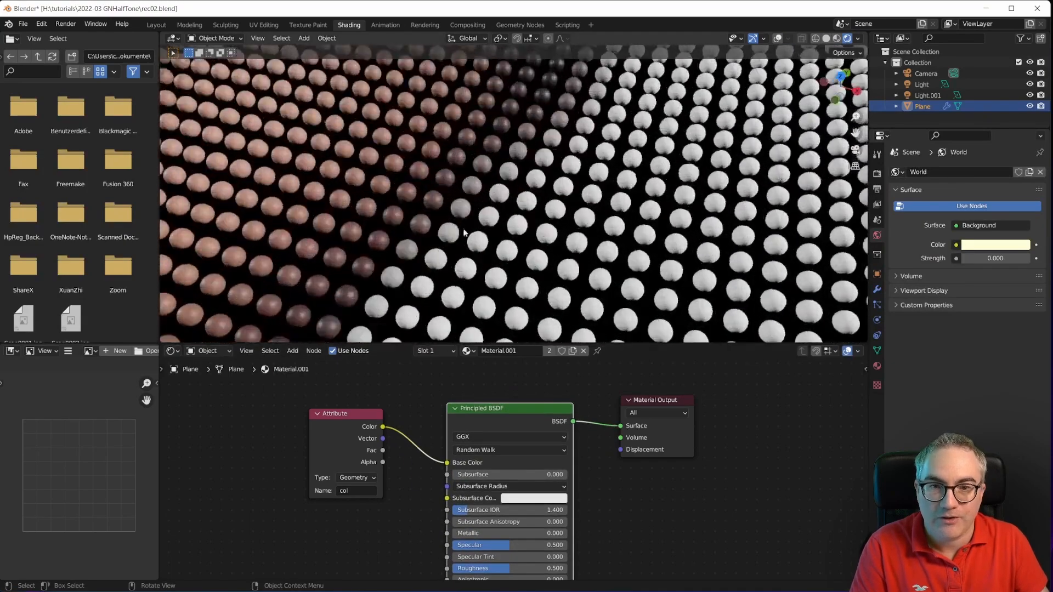
pyautogui.scroll(-3)
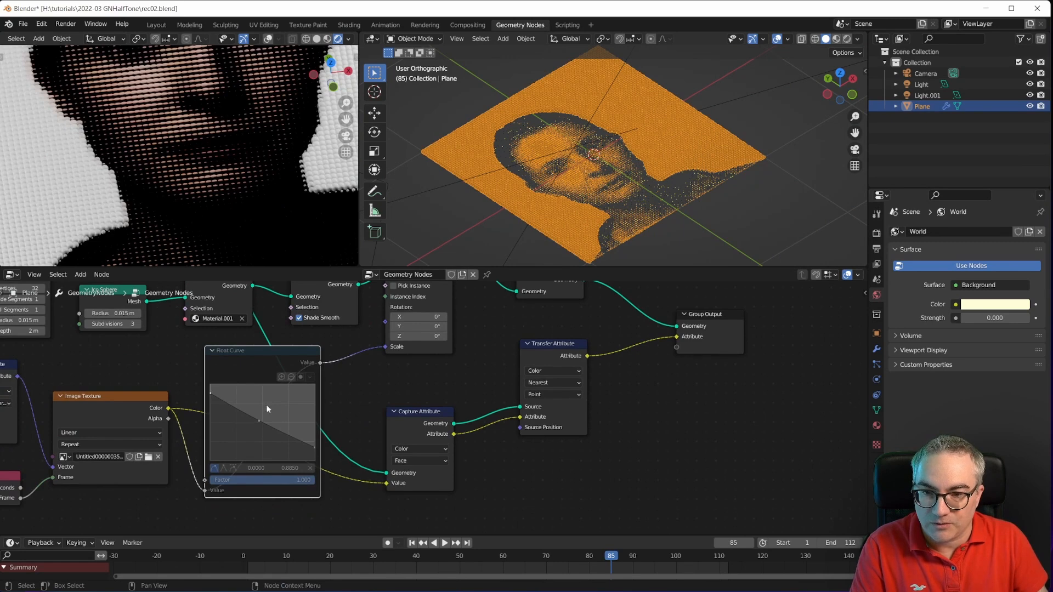
pyautogui.moveTo(383, 350)
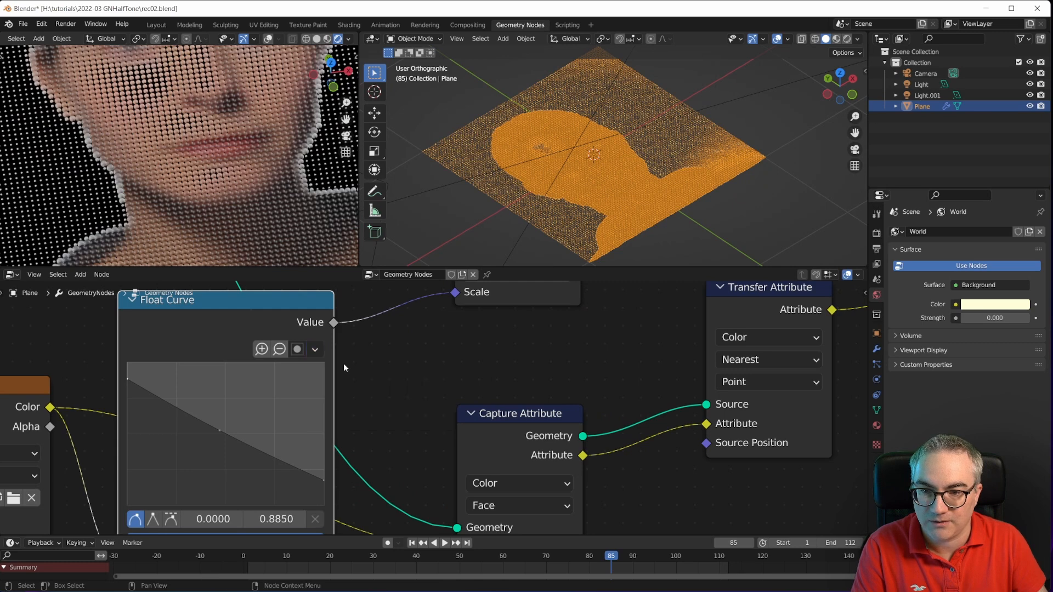
# Step: Reset the brightness float curve and set the instance scale to 0.5
pyautogui.click(314, 349)
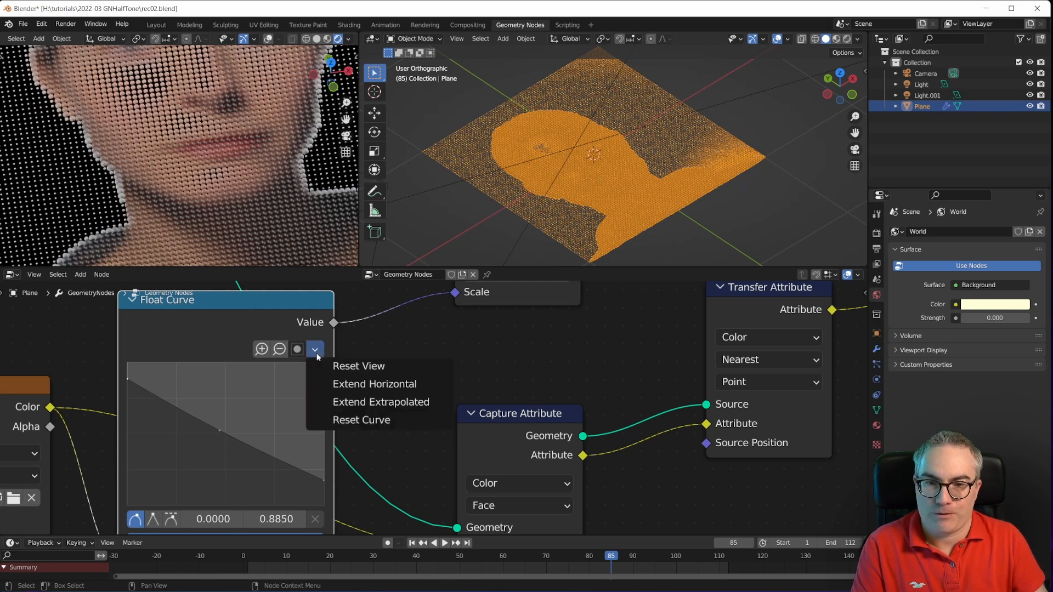
pyautogui.click(362, 420)
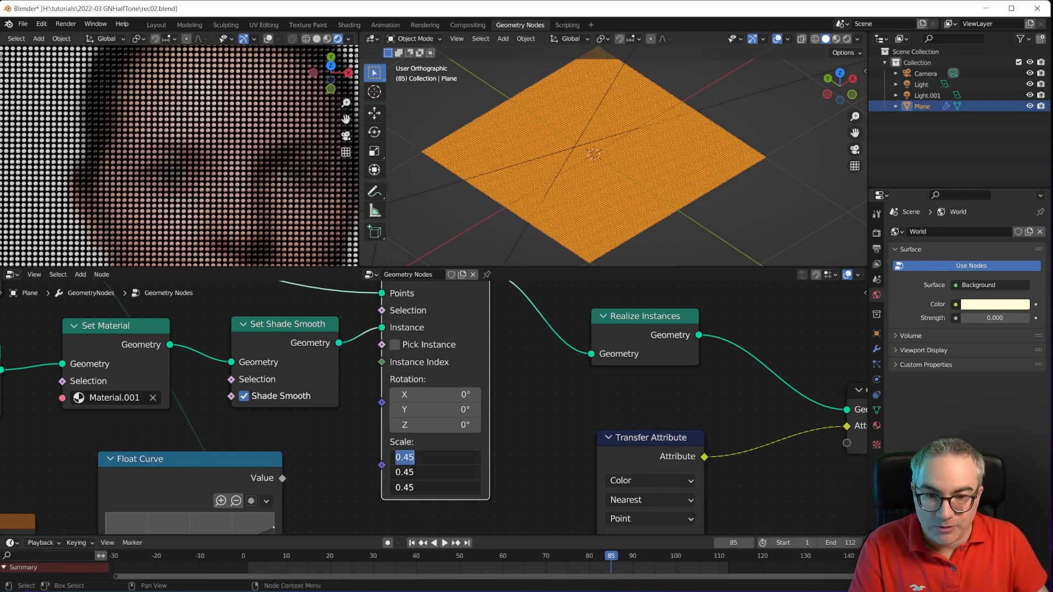
pyautogui.write('0.500')
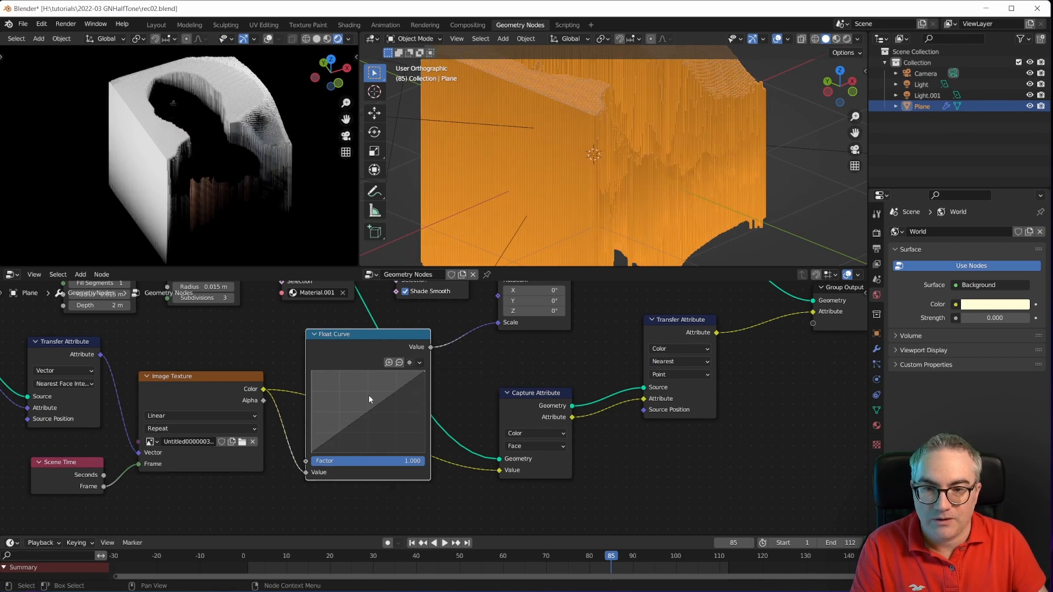
# Step: Drag the float curve's end point so the ramp descends from 0 to 1
pyautogui.click(368, 399)
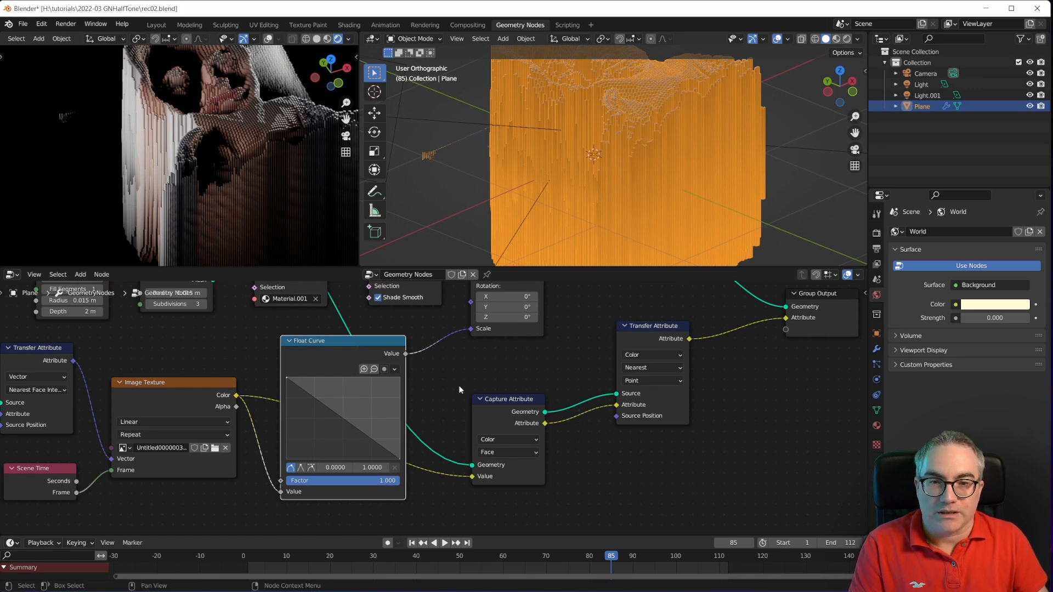
pyautogui.moveTo(449, 377)
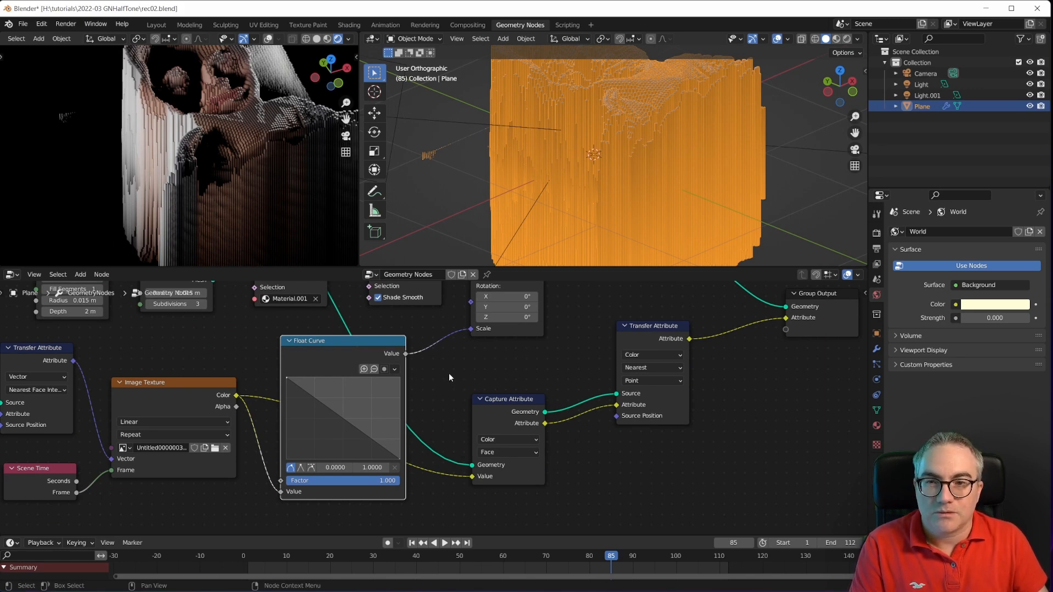
pyautogui.moveTo(352, 346)
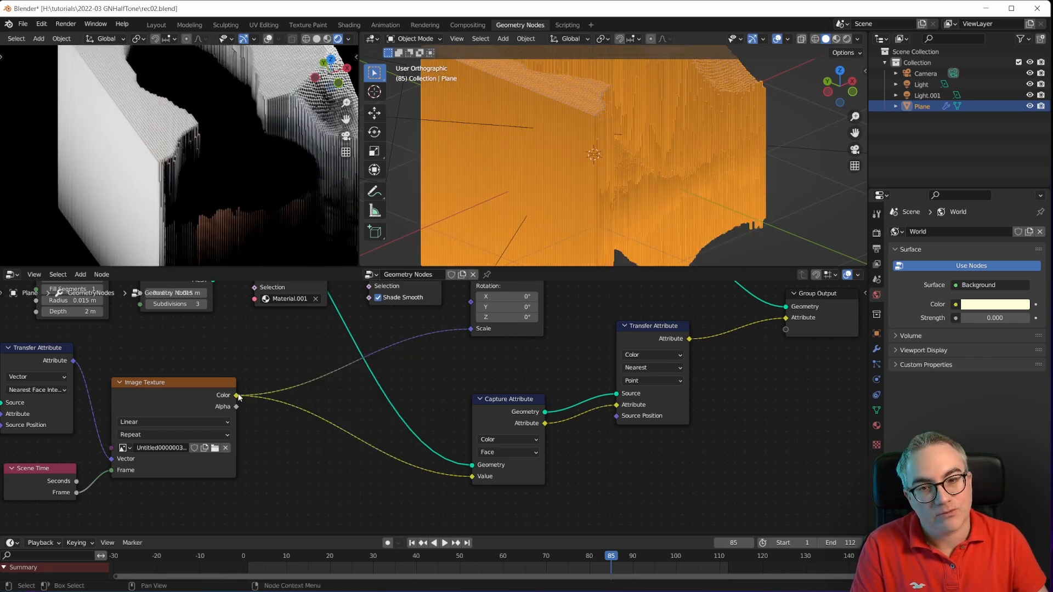
pyautogui.moveTo(374, 395)
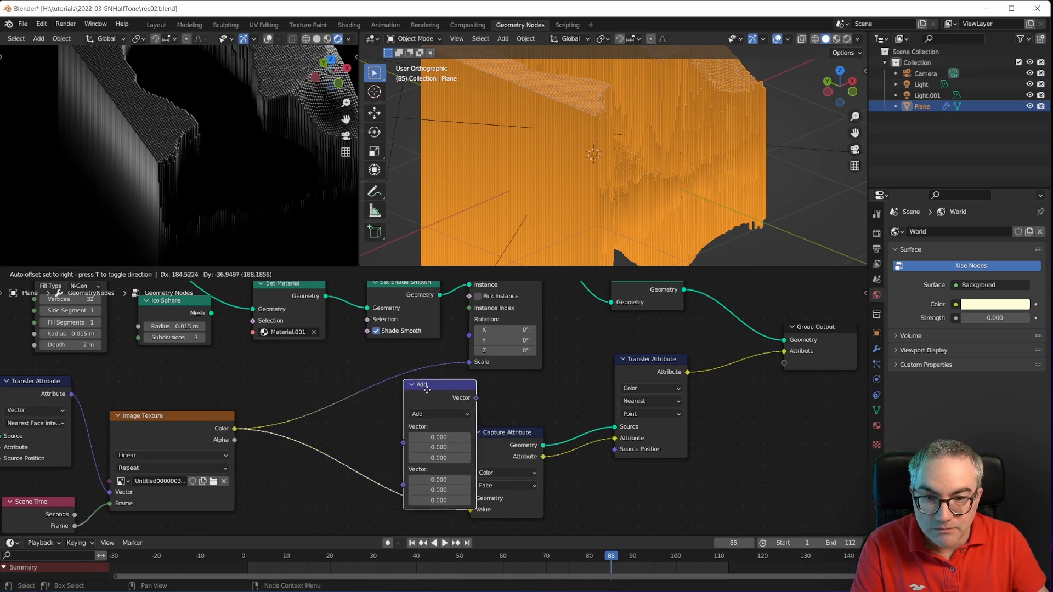
# Step: Switch the vector math node to Multiply, scaling instances by image colour times (1, 1, 0)
pyautogui.click(439, 414)
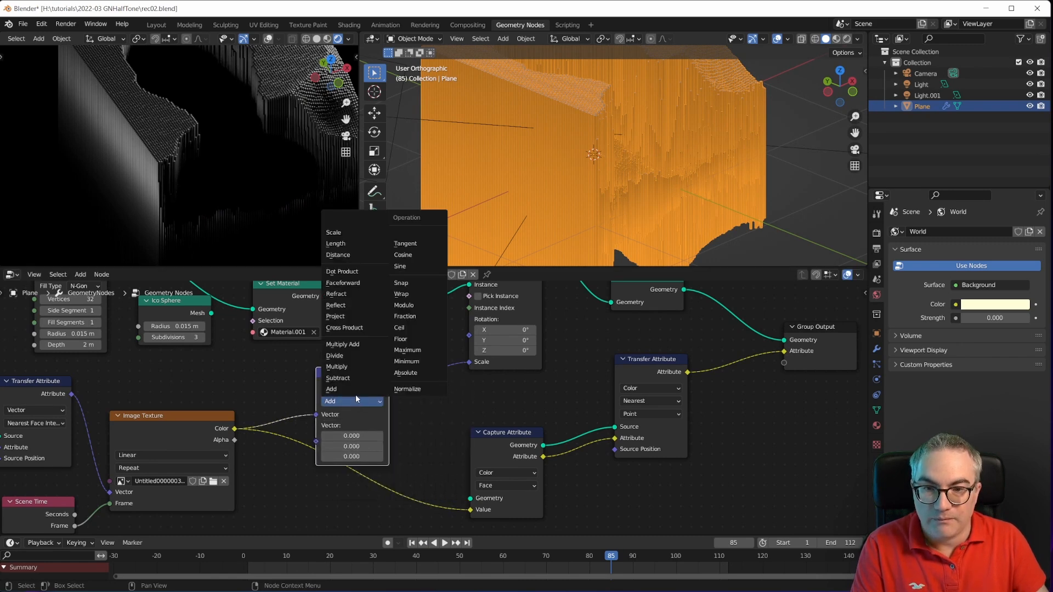
pyautogui.click(335, 367)
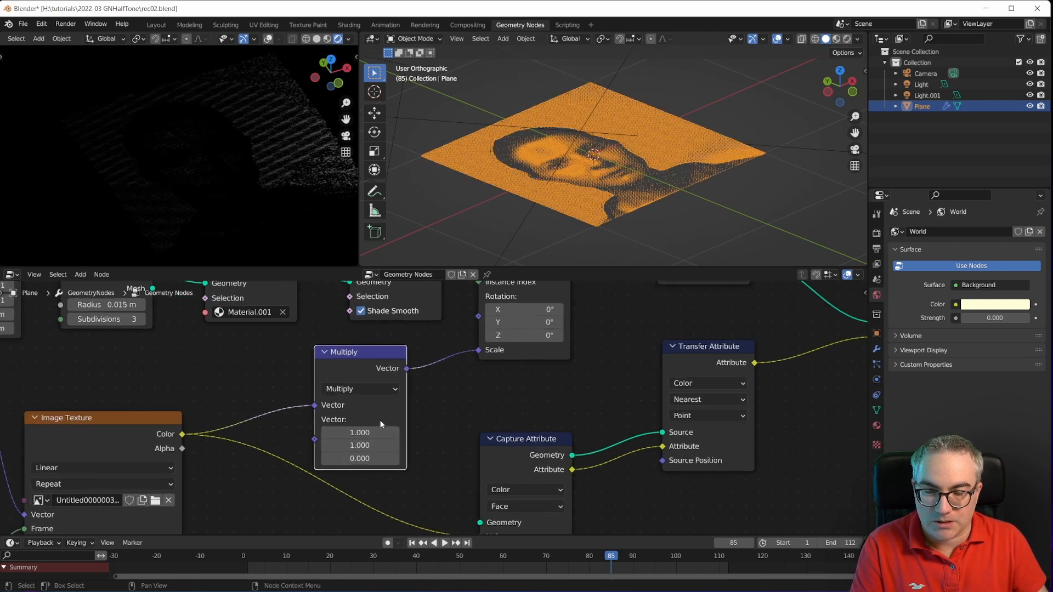
pyautogui.moveTo(360, 458)
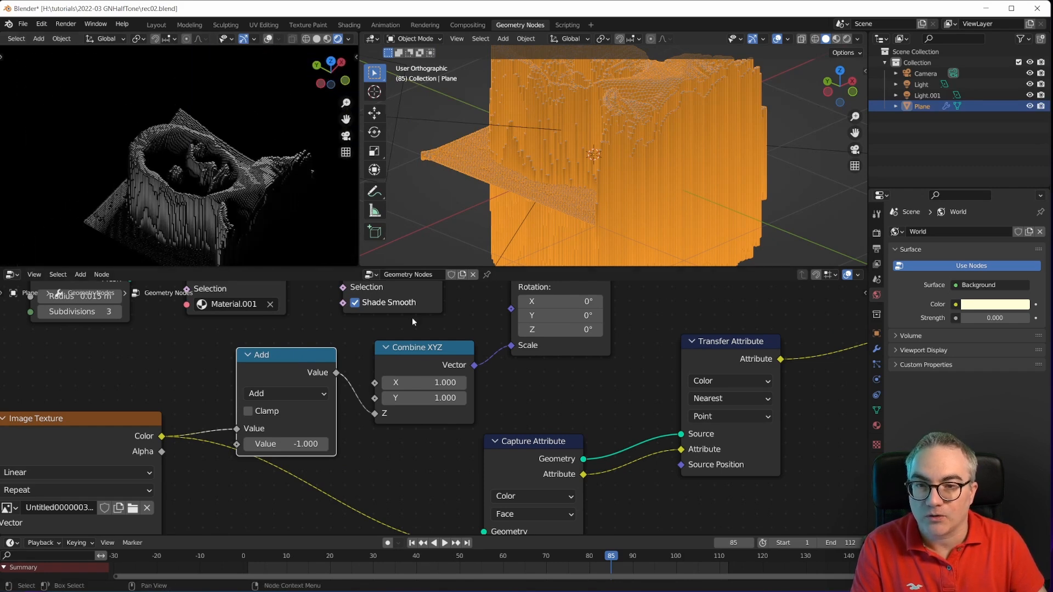
pyautogui.moveTo(451, 424)
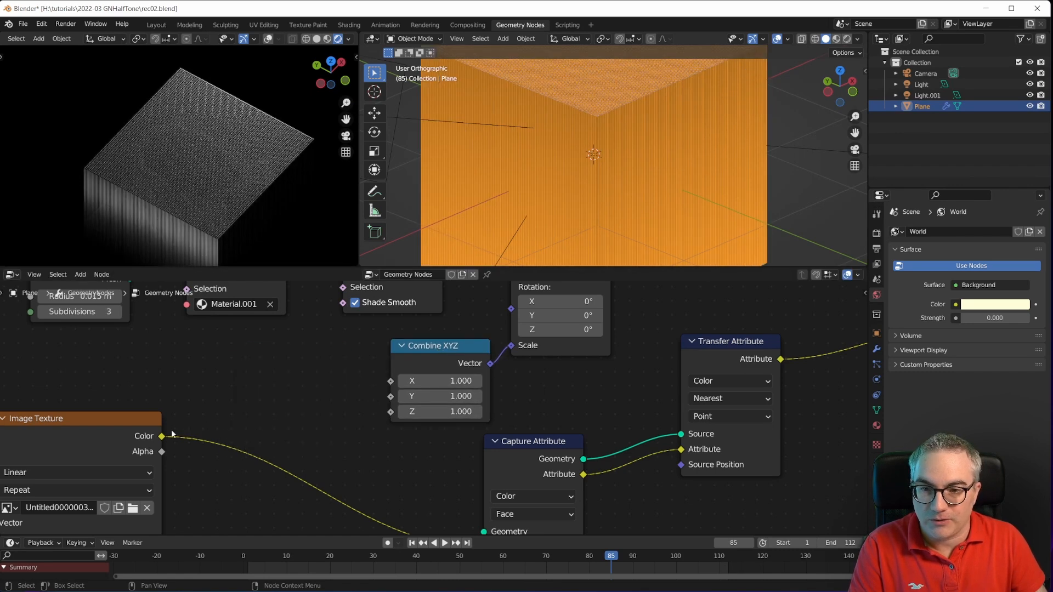
# Step: Add a Float Curve node from Utilities to remap brightness before the Z scale
pyautogui.click(80, 274)
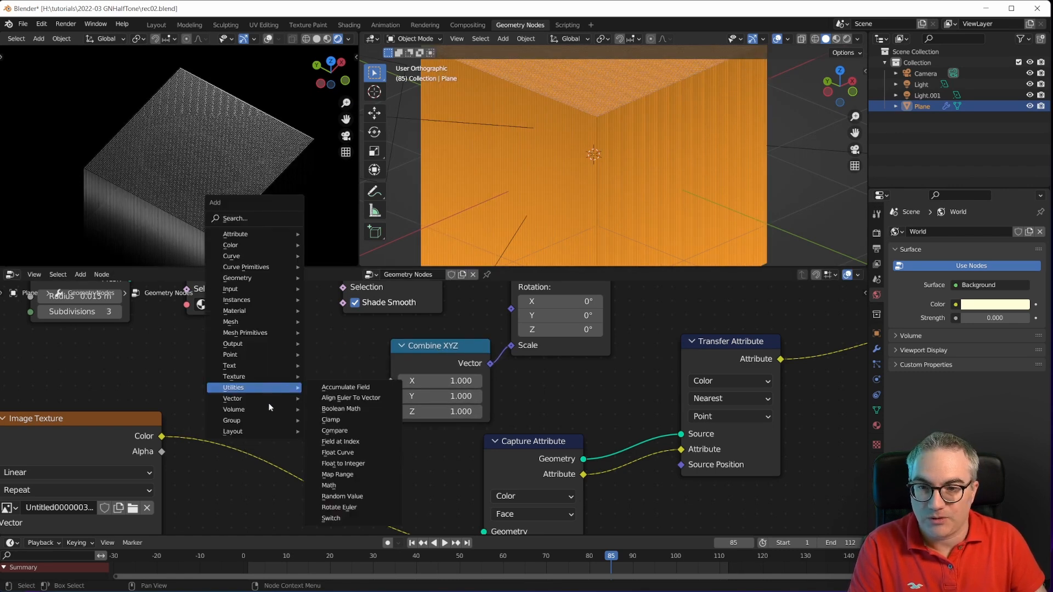
pyautogui.moveTo(338, 452)
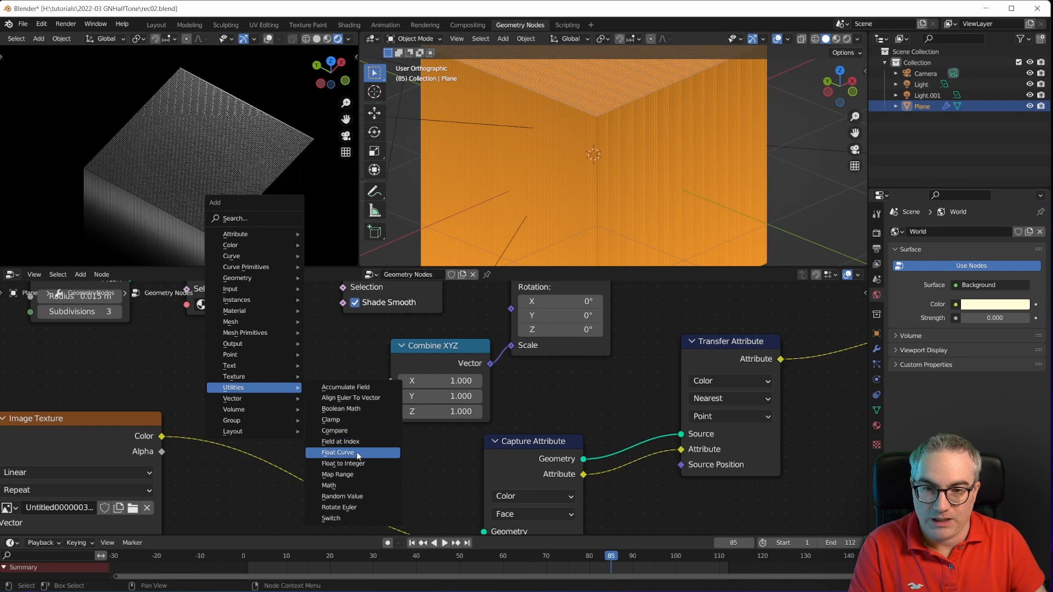
pyautogui.click(338, 452)
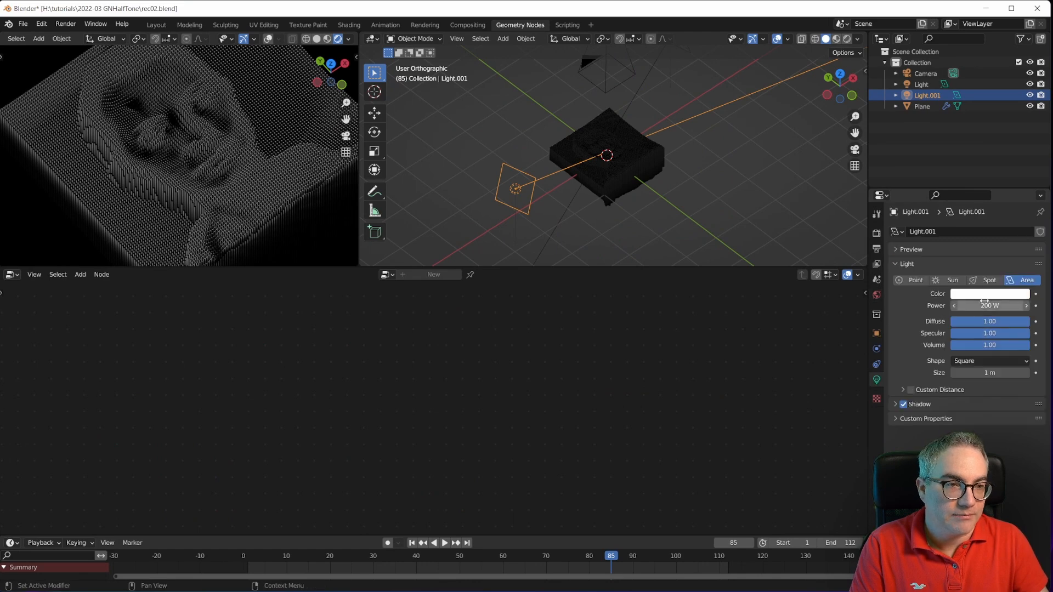
# Step: Color Light.001 orange and select the other area light, then briefly play the animation
pyautogui.click(989, 294)
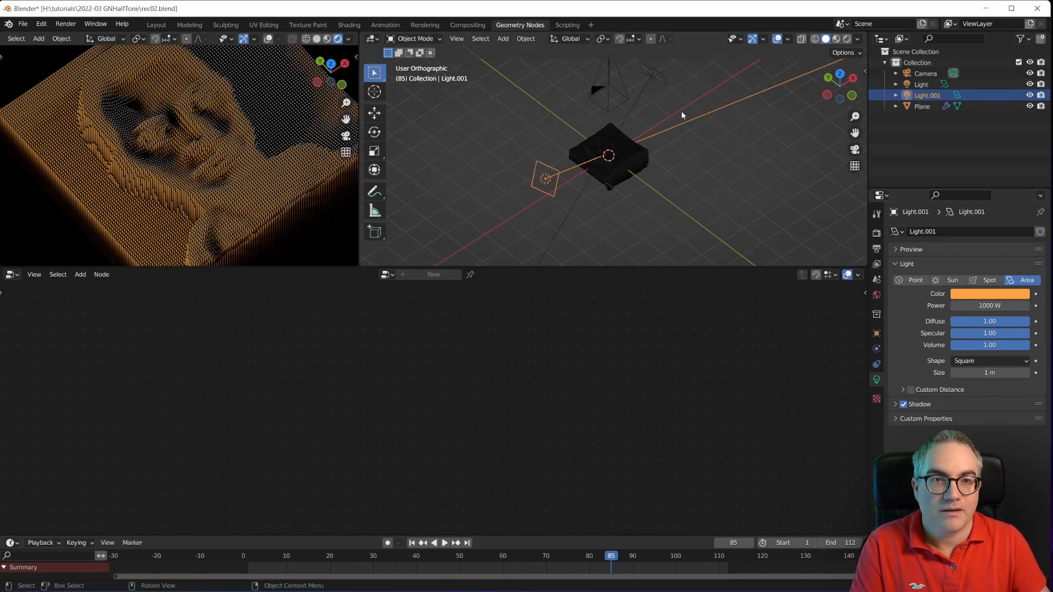
pyautogui.click(988, 294)
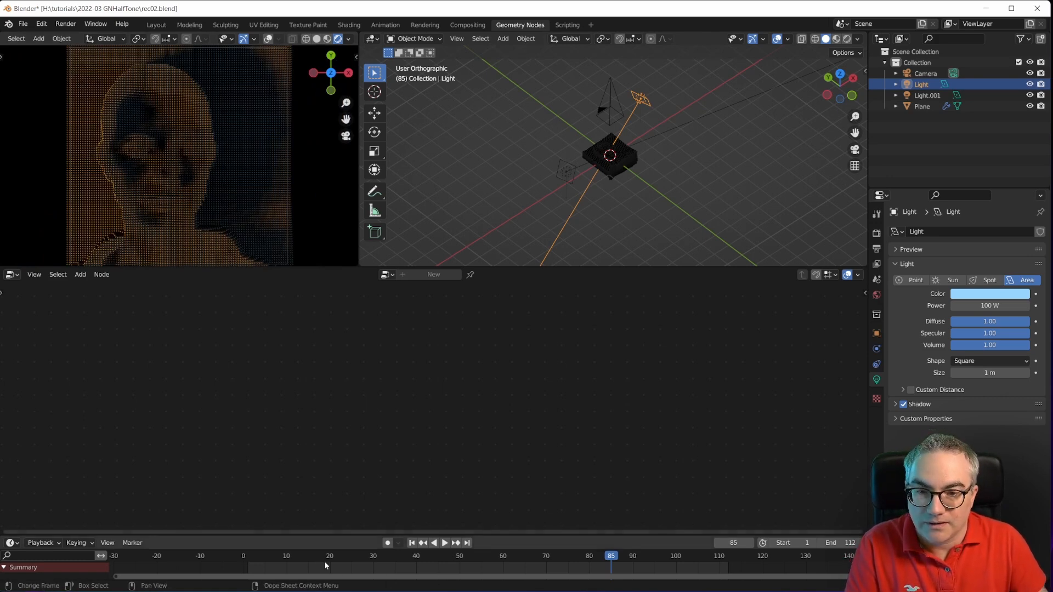
pyautogui.click(443, 543)
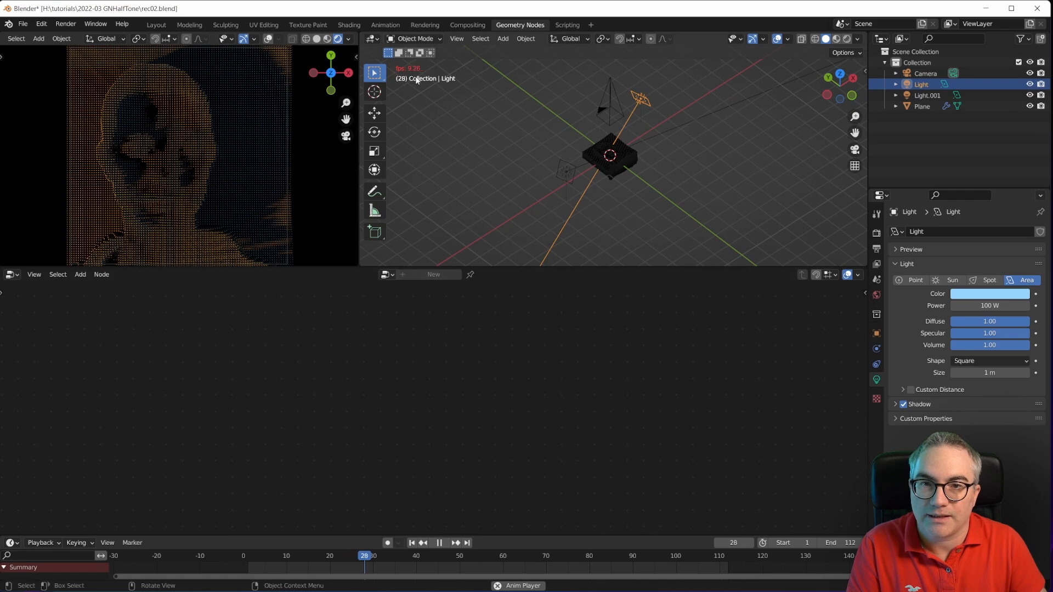
pyautogui.click(439, 543)
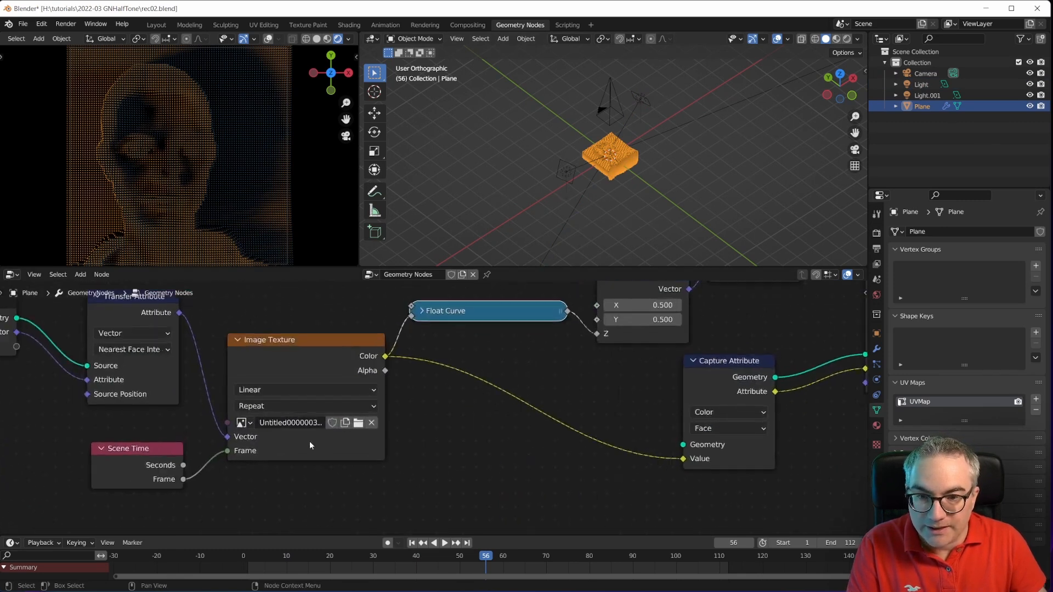
# Step: Load kel_col.mp4 into the Image Texture node, preview playback, and turn off the lights
pyautogui.click(241, 422)
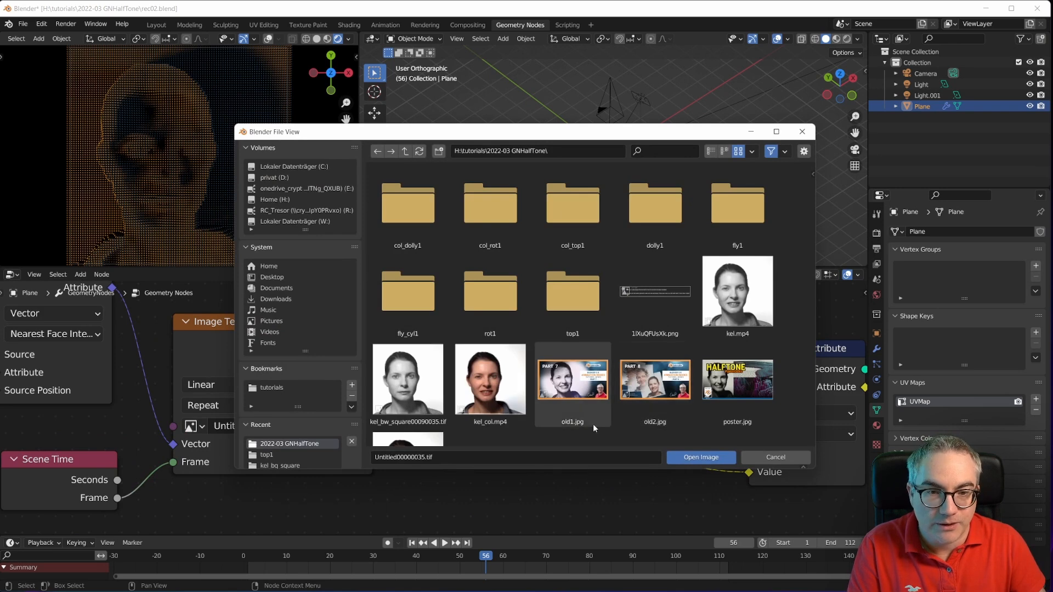
pyautogui.click(700, 458)
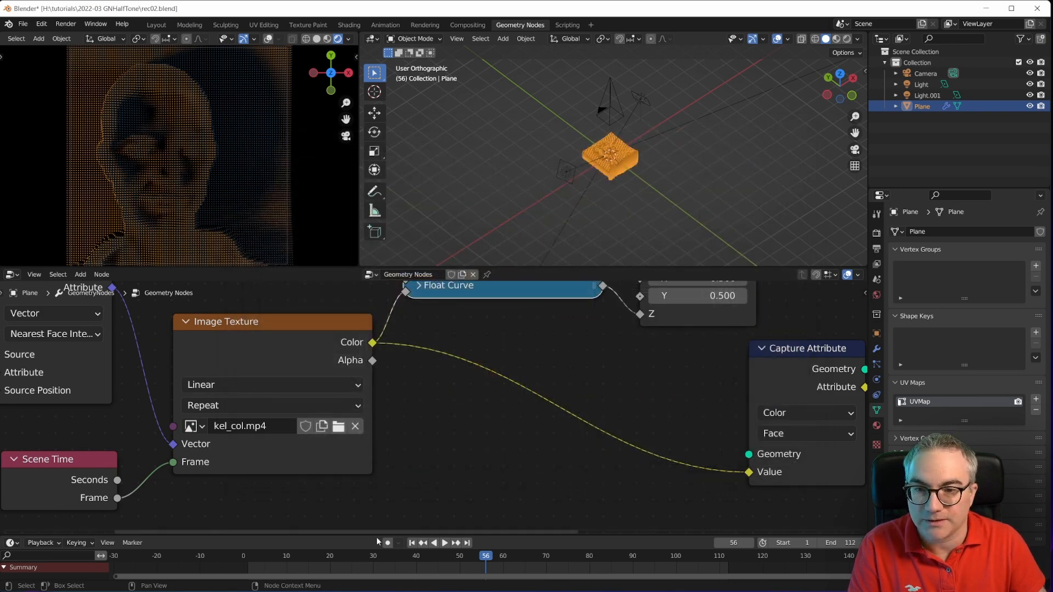
pyautogui.click(444, 543)
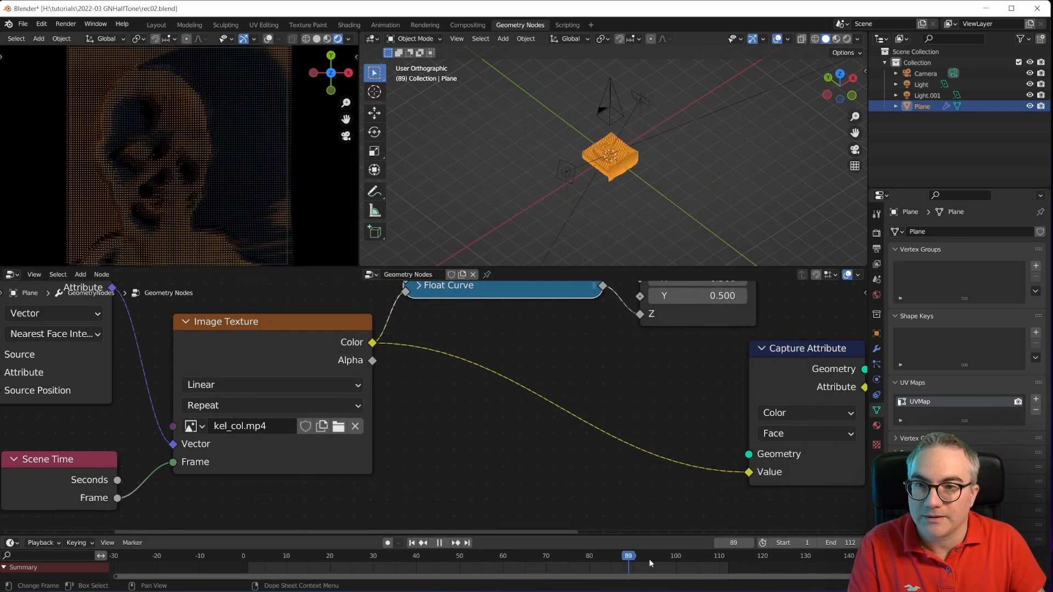
pyautogui.click(455, 556)
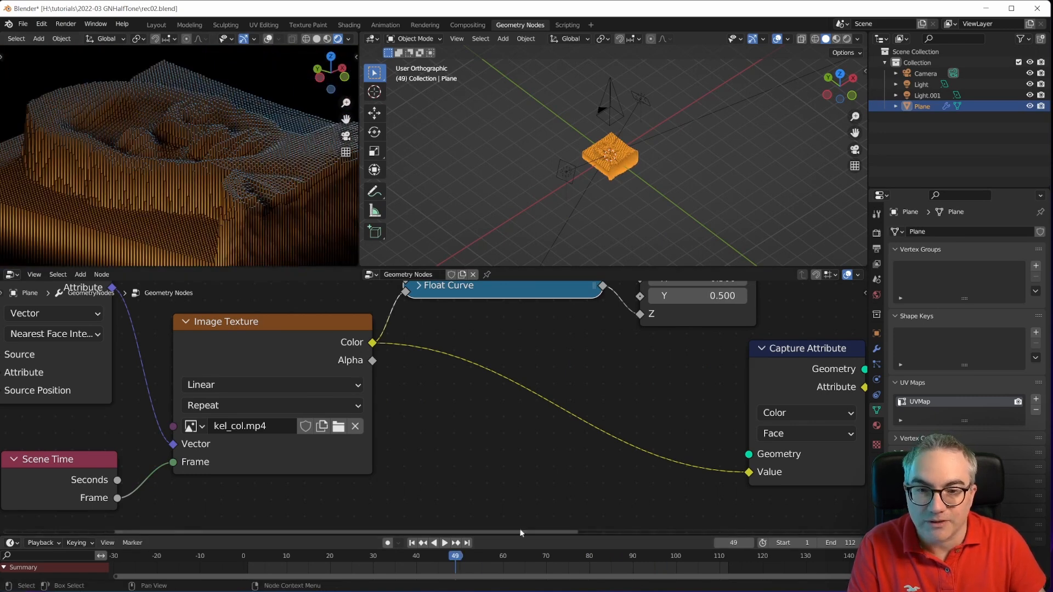
pyautogui.click(433, 543)
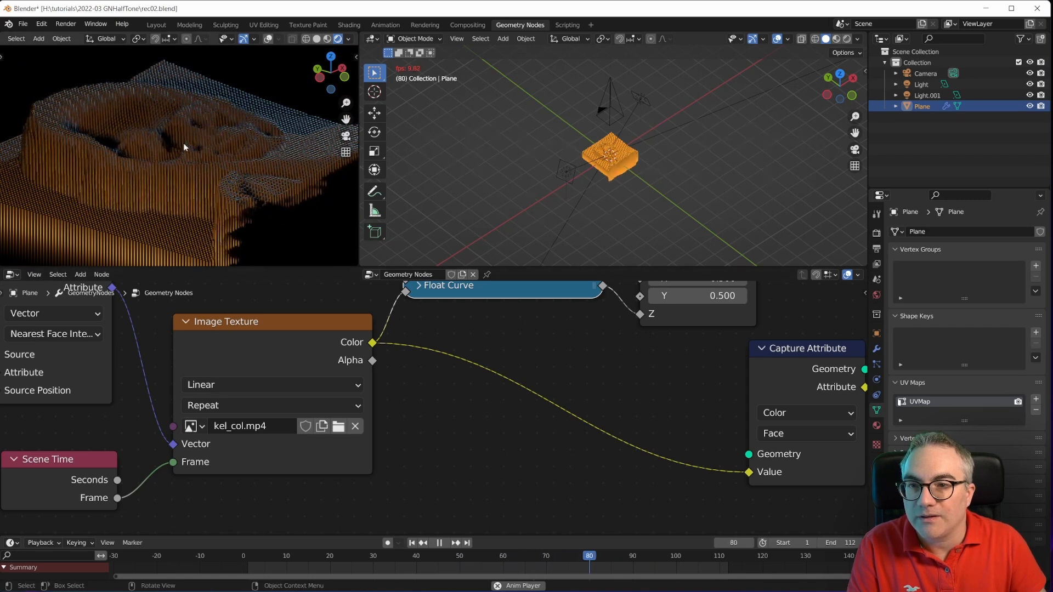
pyautogui.click(439, 542)
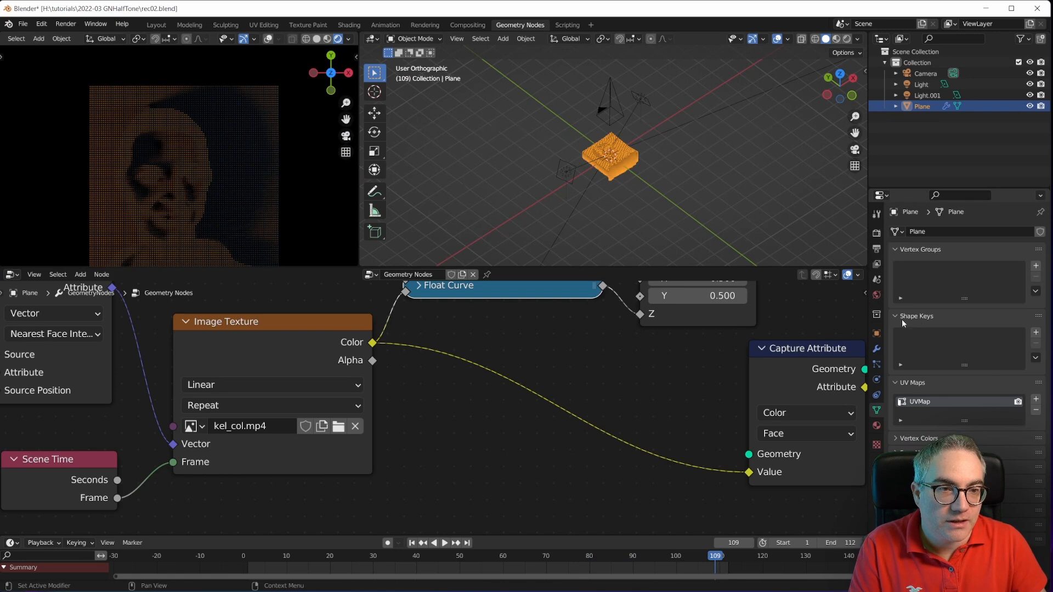
pyautogui.click(928, 95)
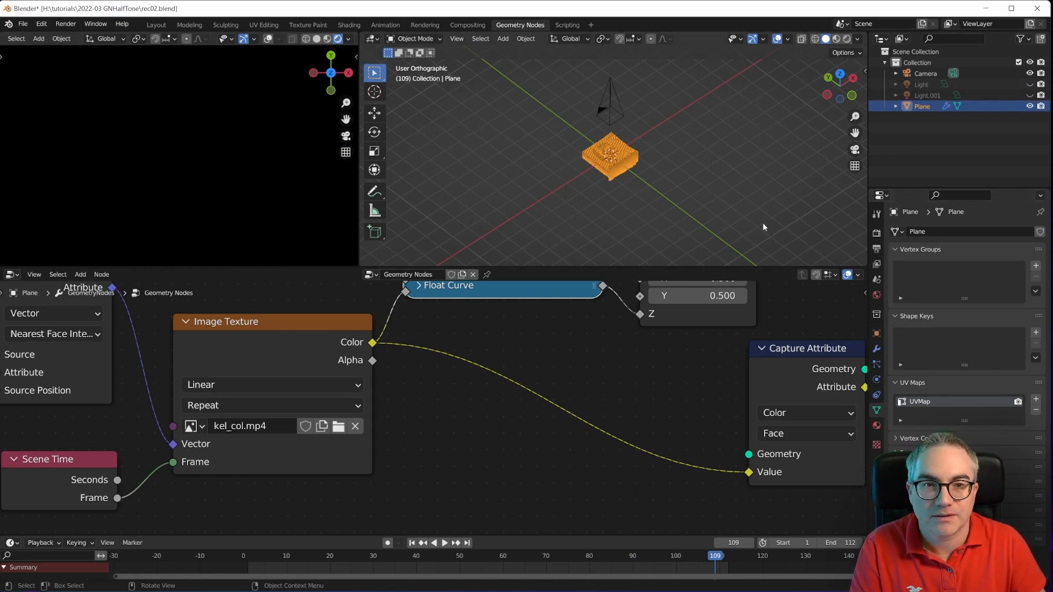
# Step: In the Shading workspace, preview the plane's col Attribute colour as the surface output
pyautogui.click(349, 25)
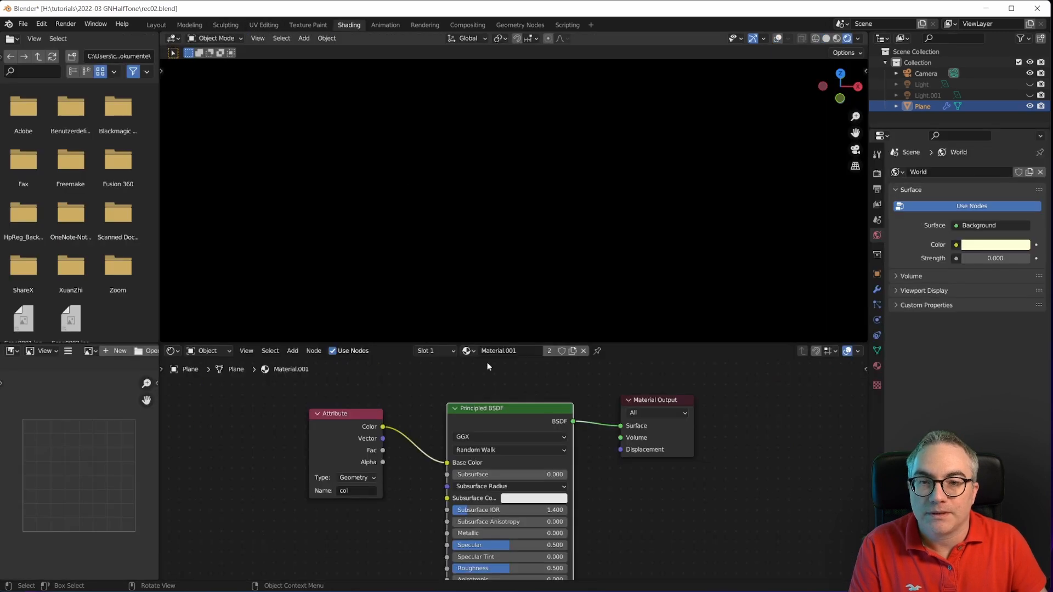
pyautogui.click(292, 351)
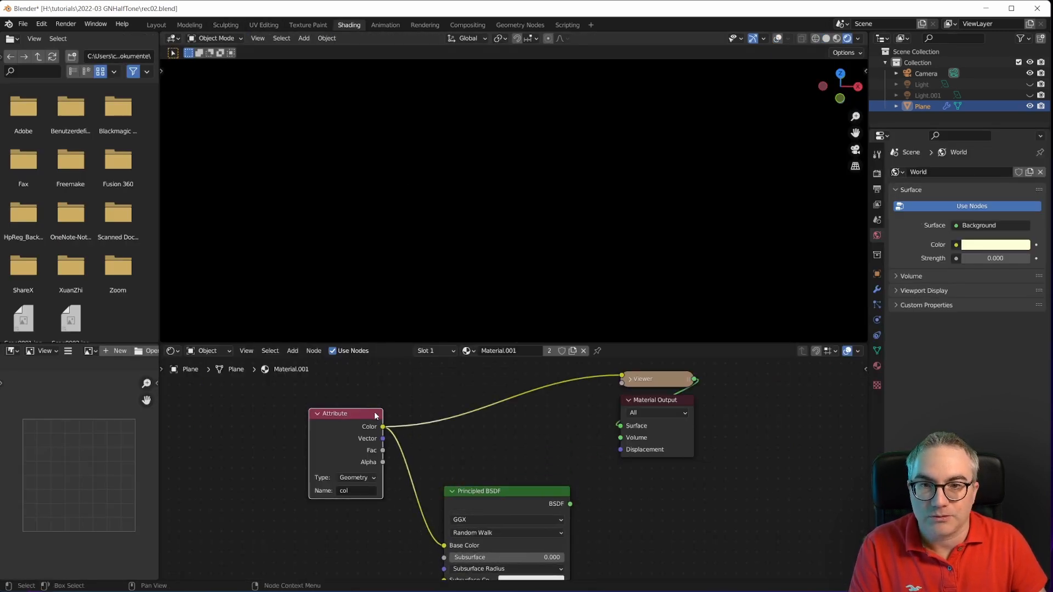
pyautogui.click(519, 25)
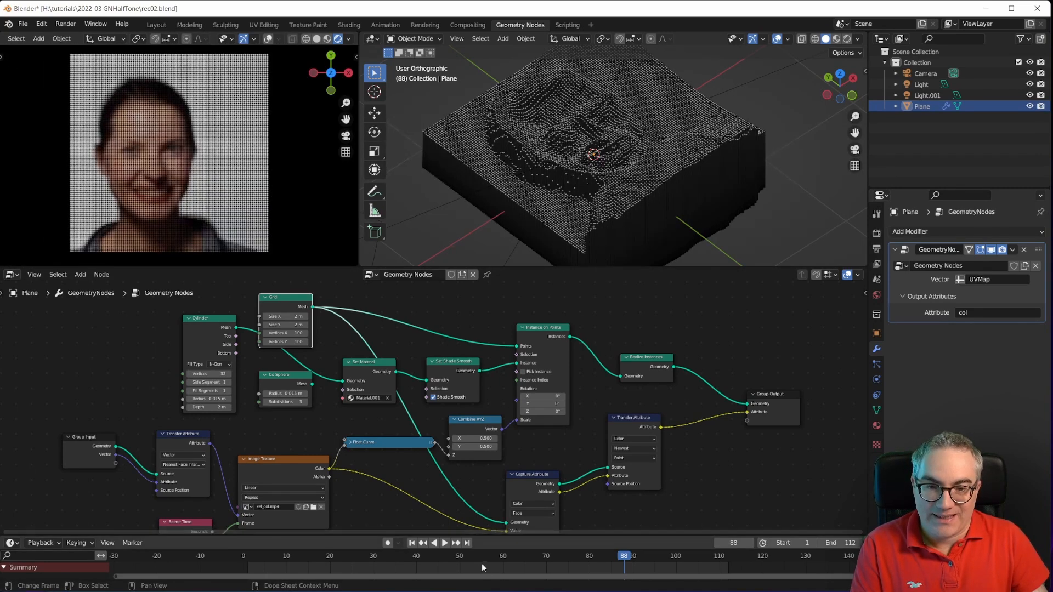
# Step: Play the animation to watch the halftone dots take colour from the video
pyautogui.click(444, 543)
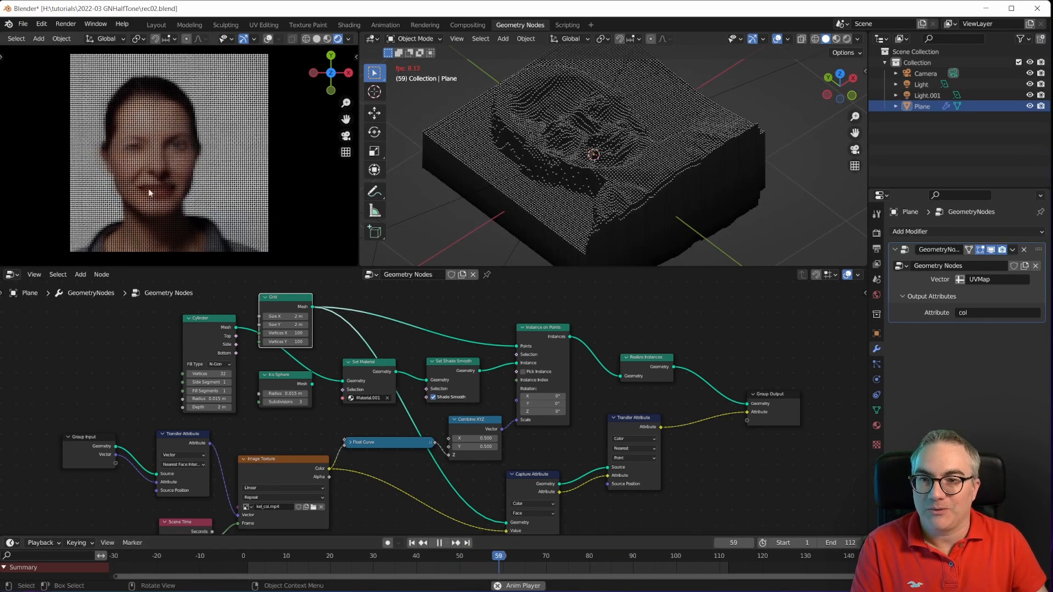